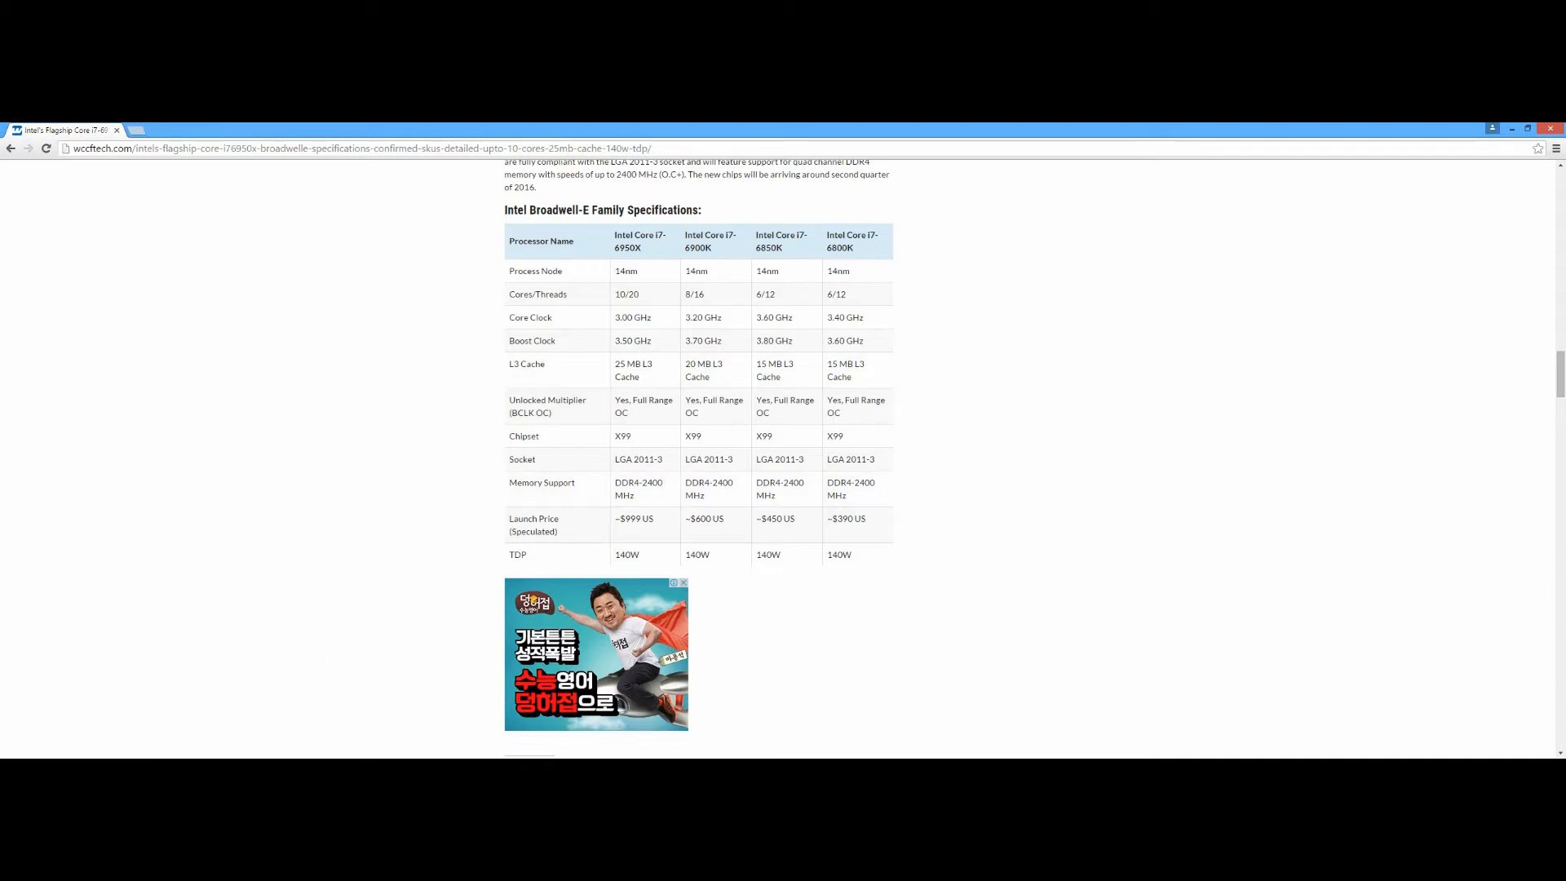
{"action": "mouse_move", "coordinate": [894, 212]}
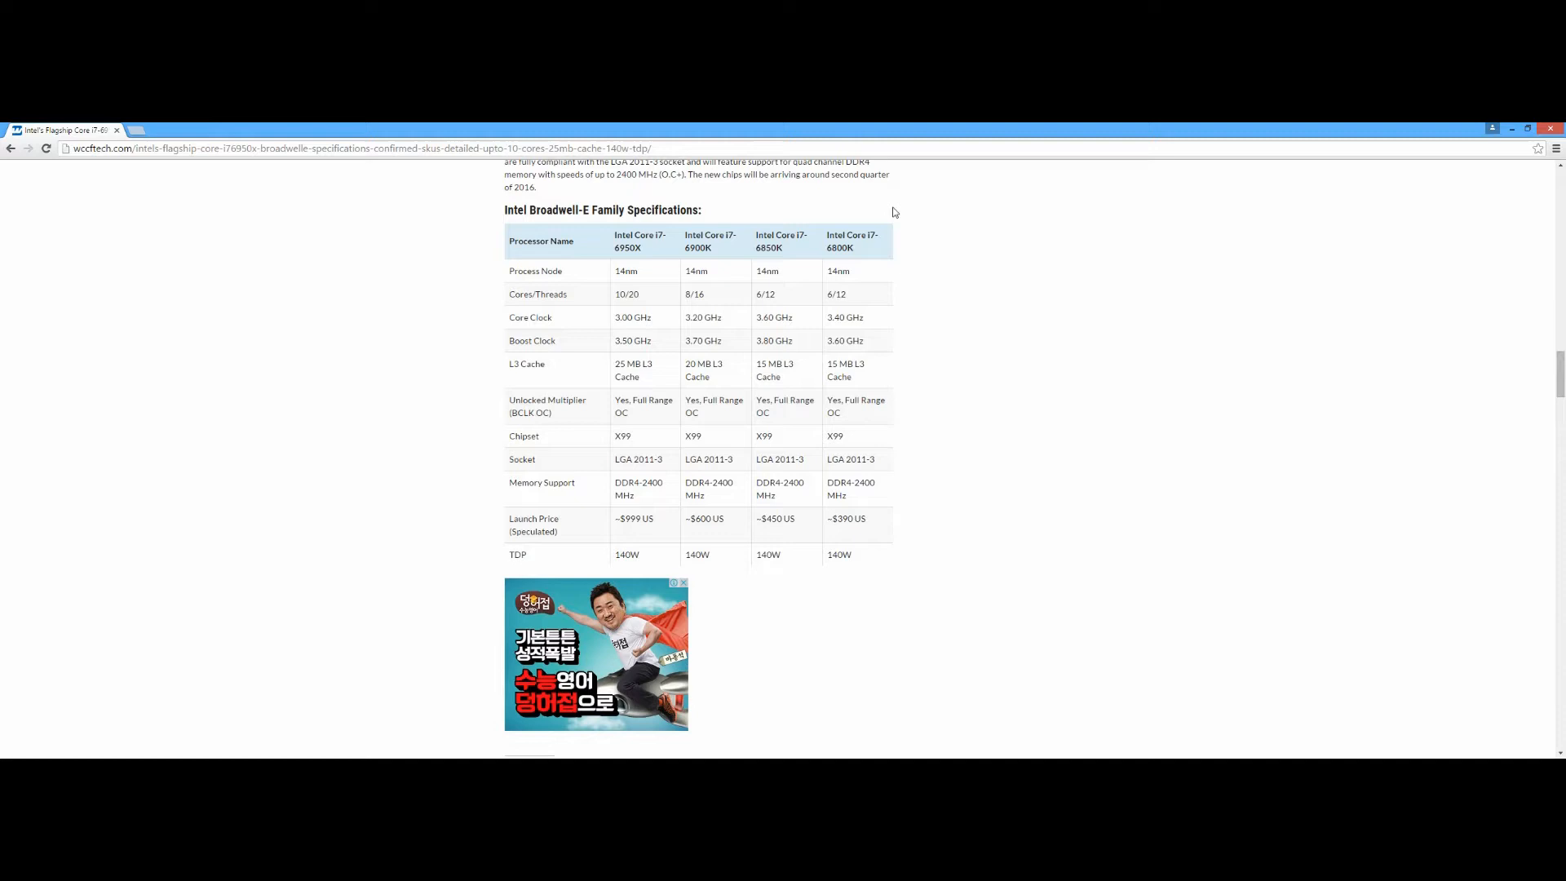
{"action": "mouse_move", "coordinate": [659, 251]}
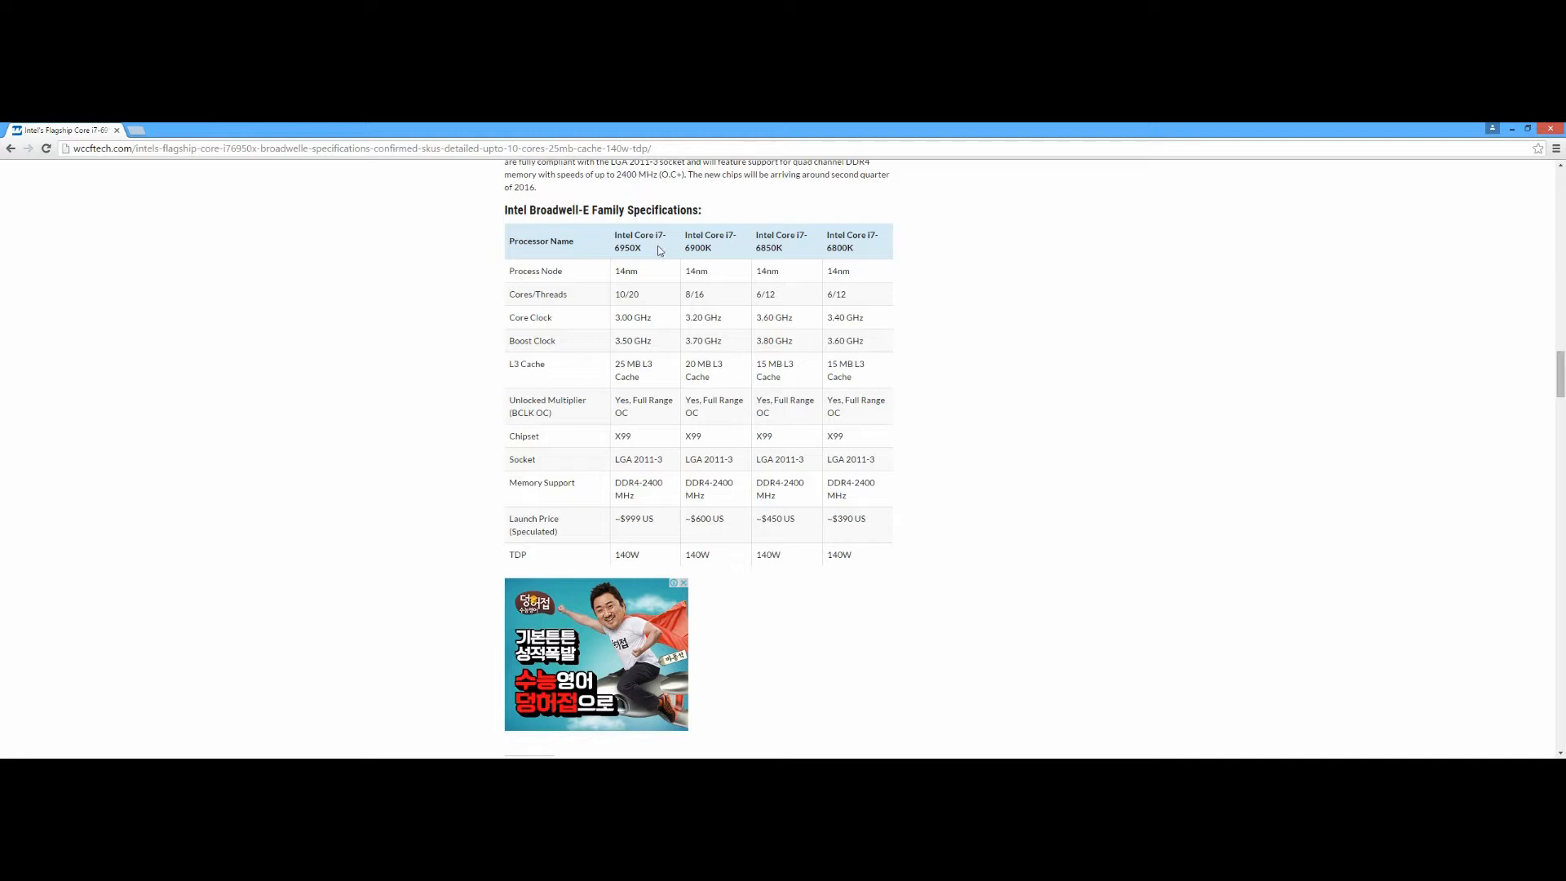
- Highlight the 6950X's 10/20 cores/threads and its L3 cache figure, then clear the highlight
{"action": "double_click", "coordinate": [626, 294]}
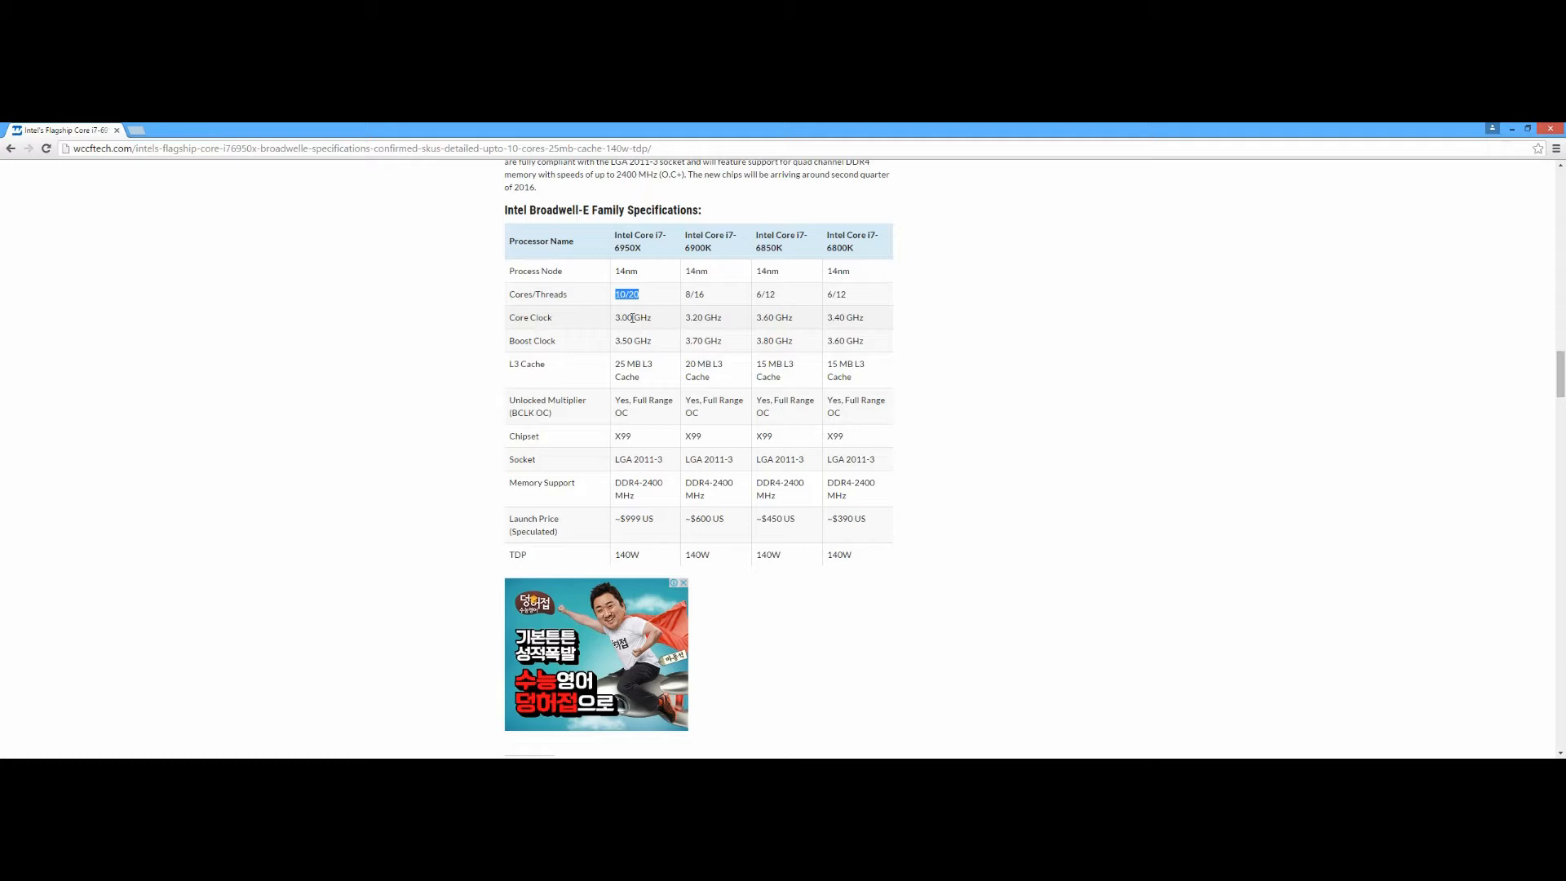
{"action": "mouse_move", "coordinate": [634, 353]}
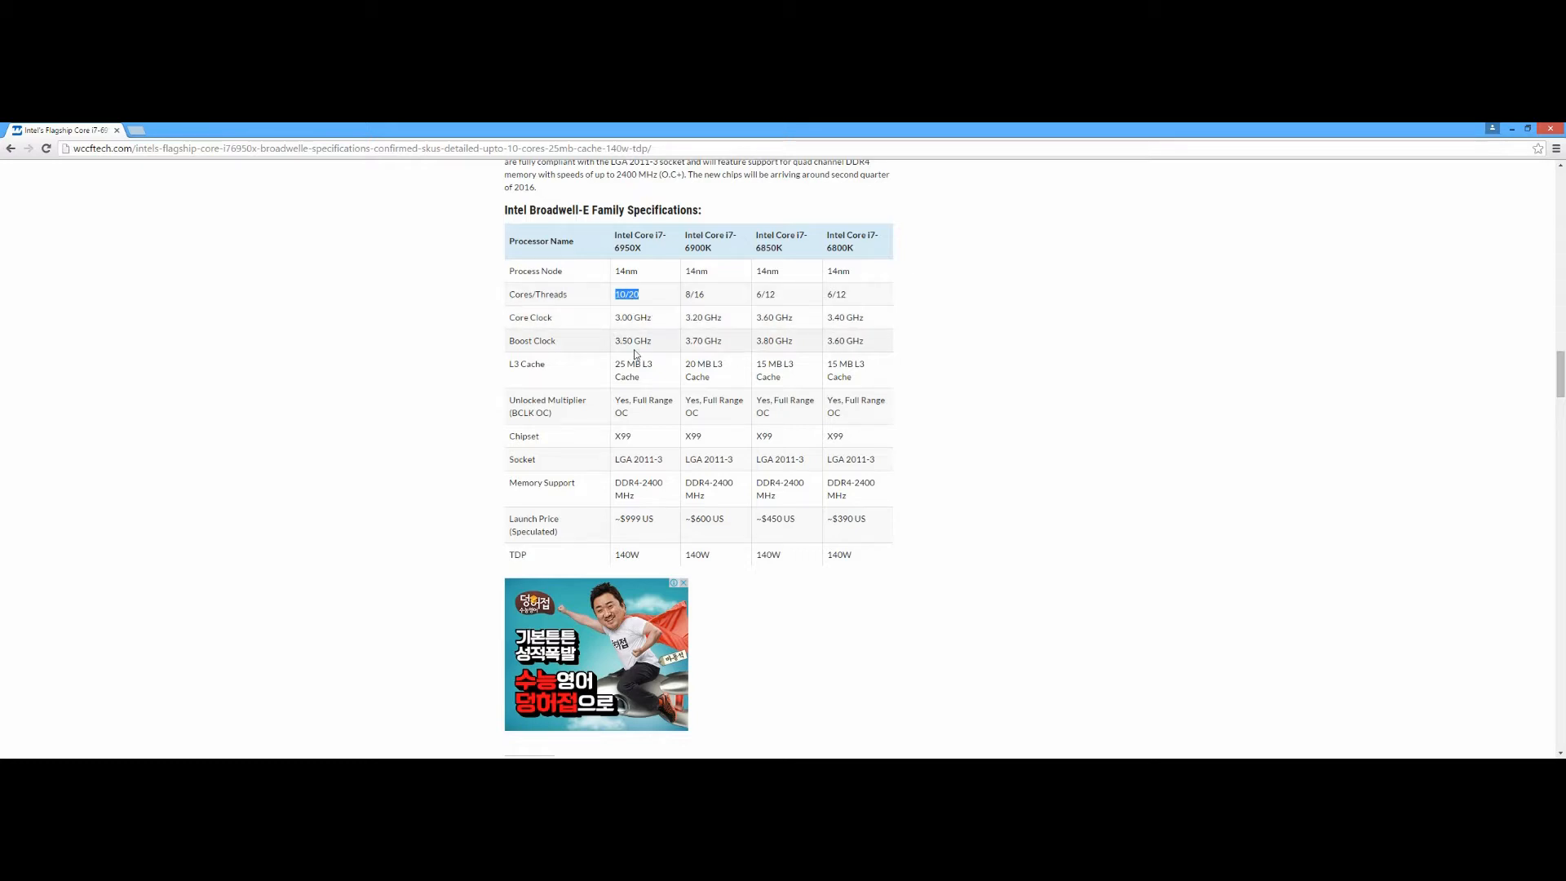
{"action": "double_click", "coordinate": [633, 370]}
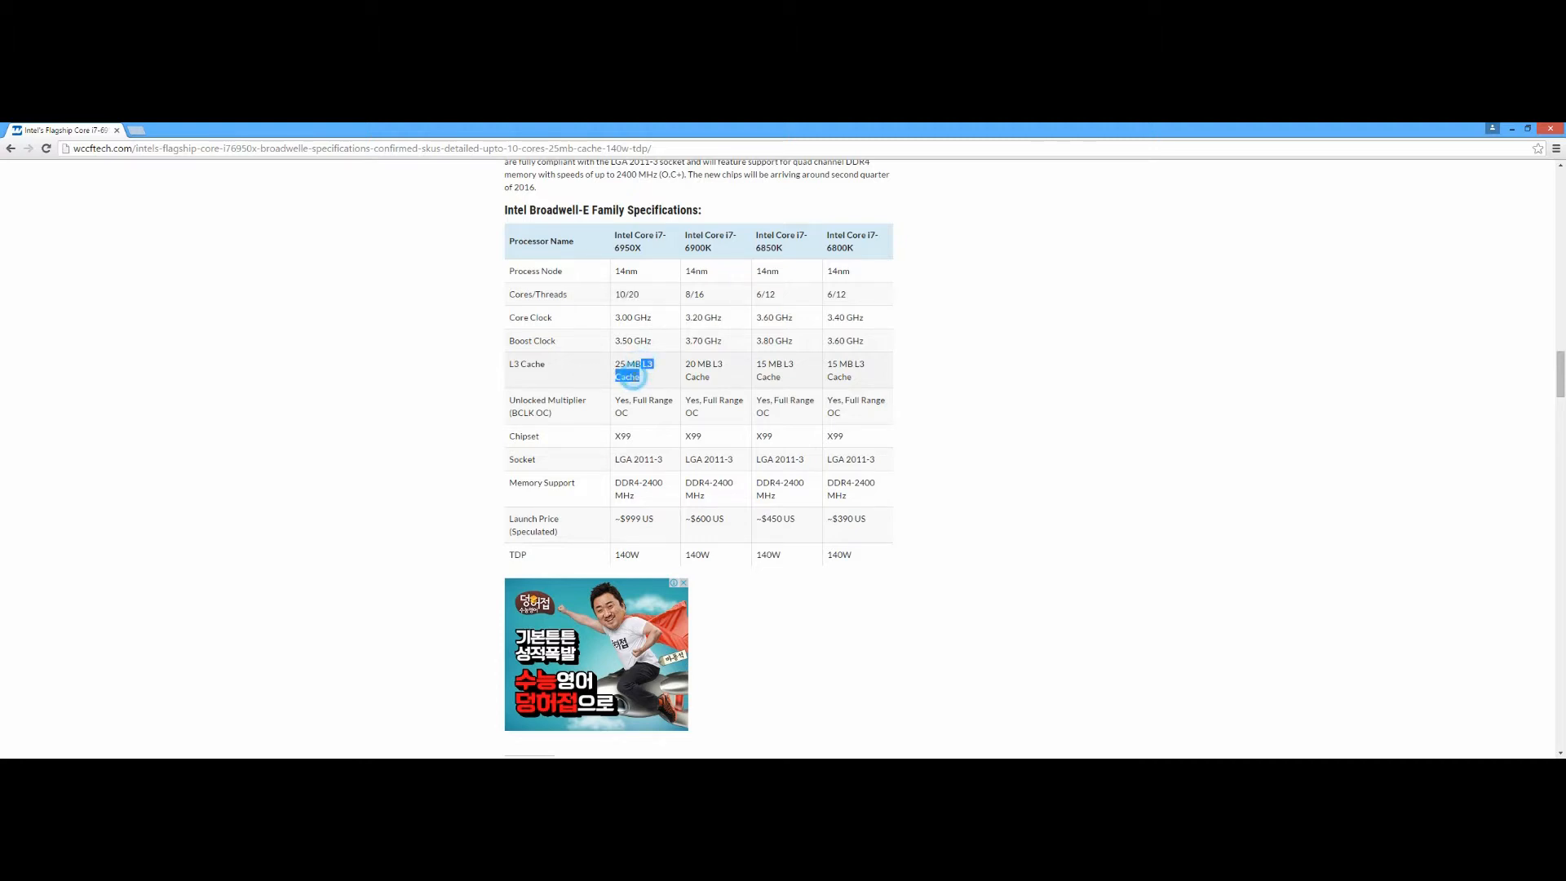
{"action": "left_click", "coordinate": [634, 371]}
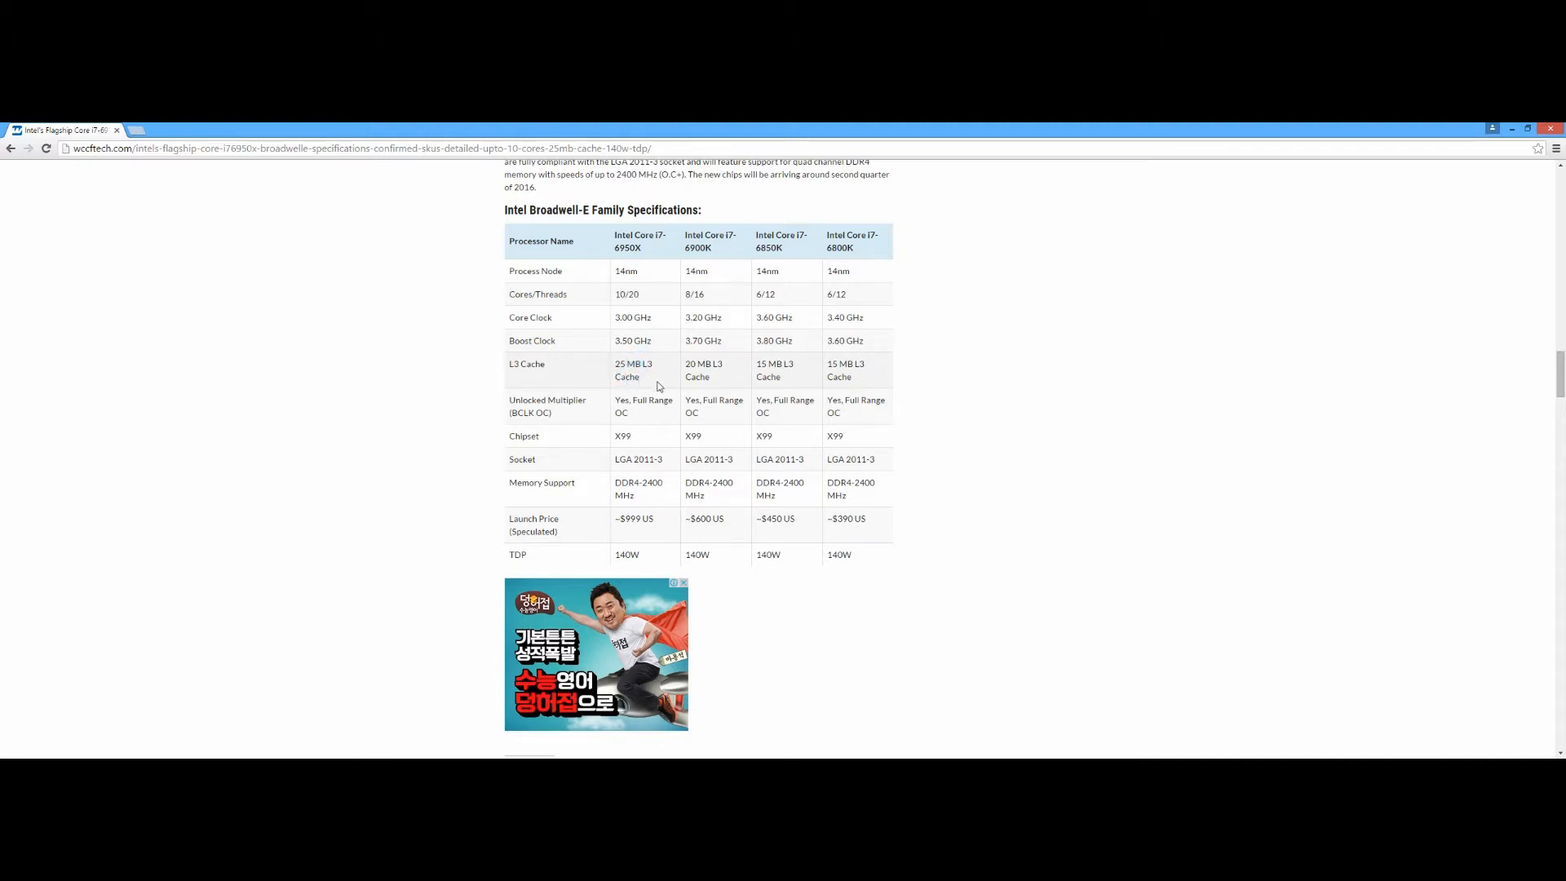
{"action": "mouse_move", "coordinate": [626, 372]}
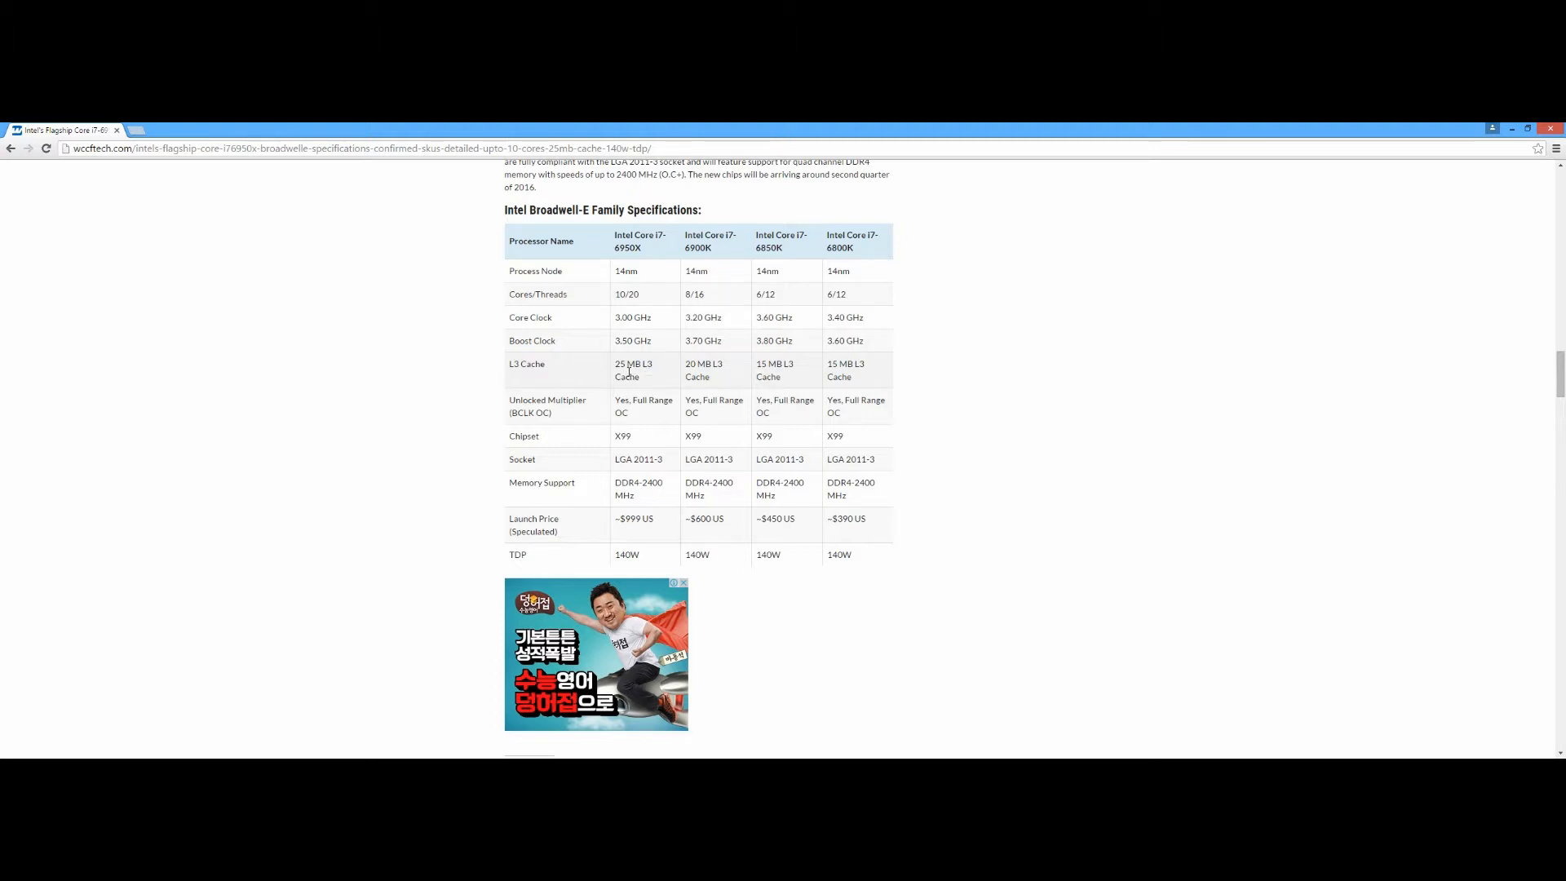
{"action": "mouse_move", "coordinate": [644, 376]}
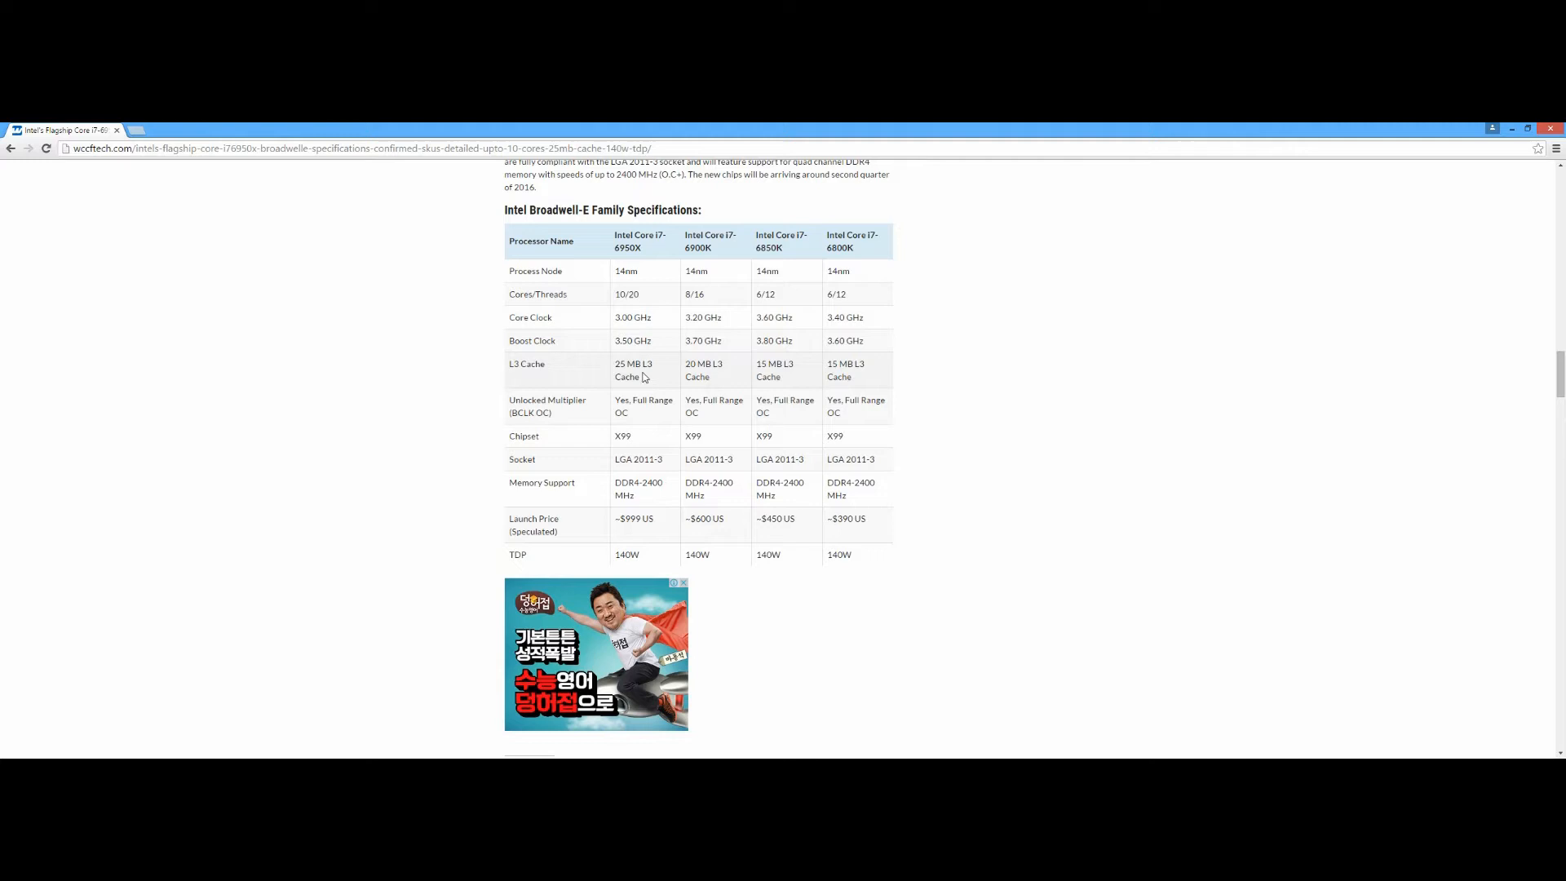
{"action": "mouse_move", "coordinate": [650, 377]}
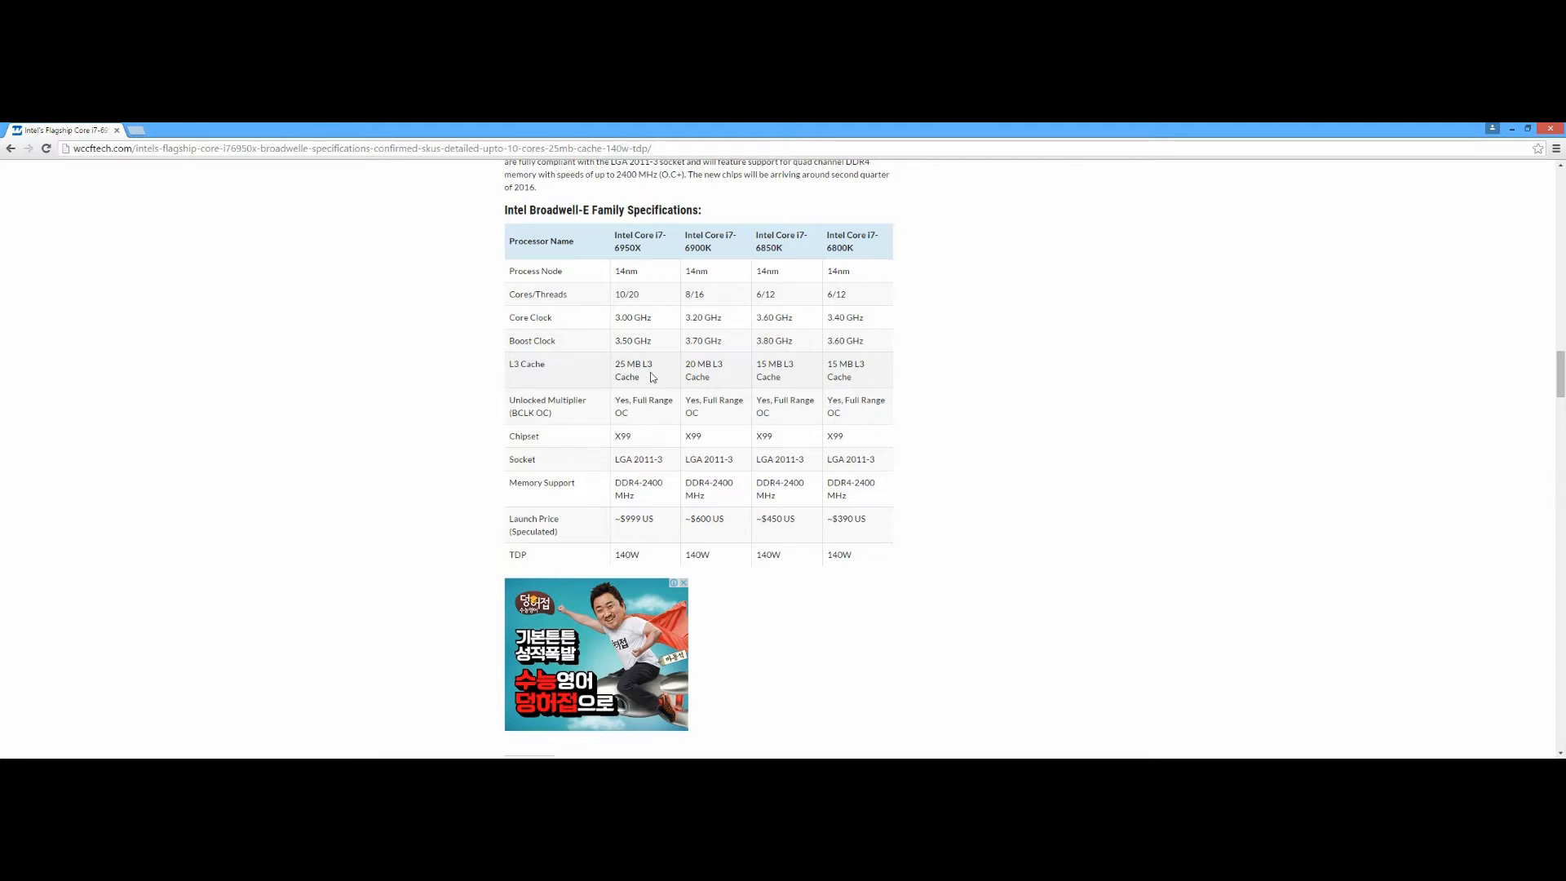
- Highlight the 6950X's ~$999 US launch price, then a cell in the adjacent model column
{"action": "scroll", "scroll_direction": "down", "scroll_amount": 3}
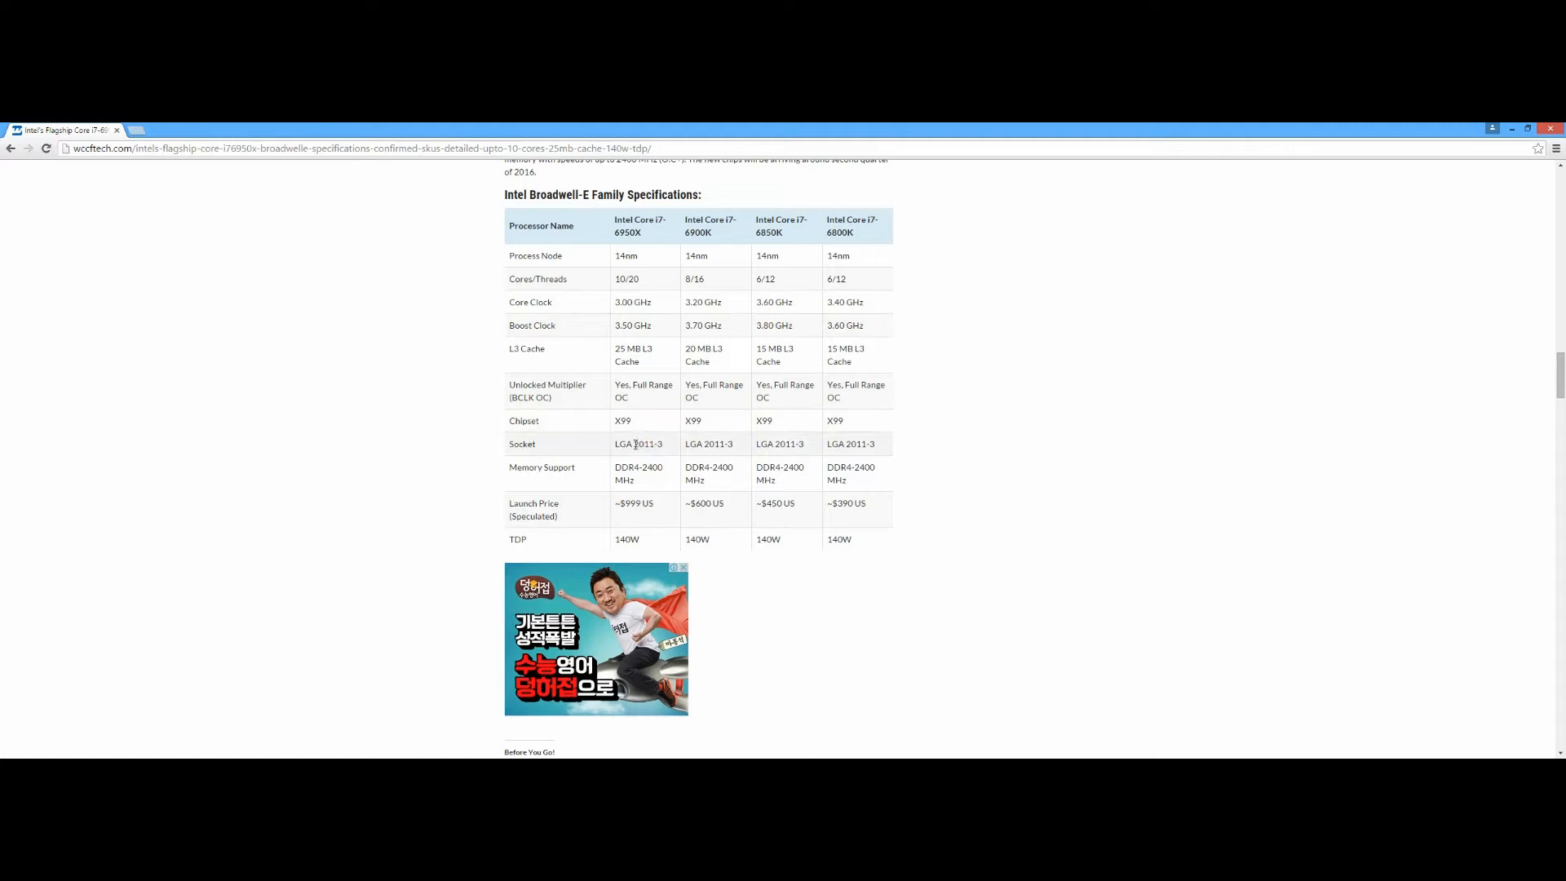
{"action": "mouse_move", "coordinate": [755, 523]}
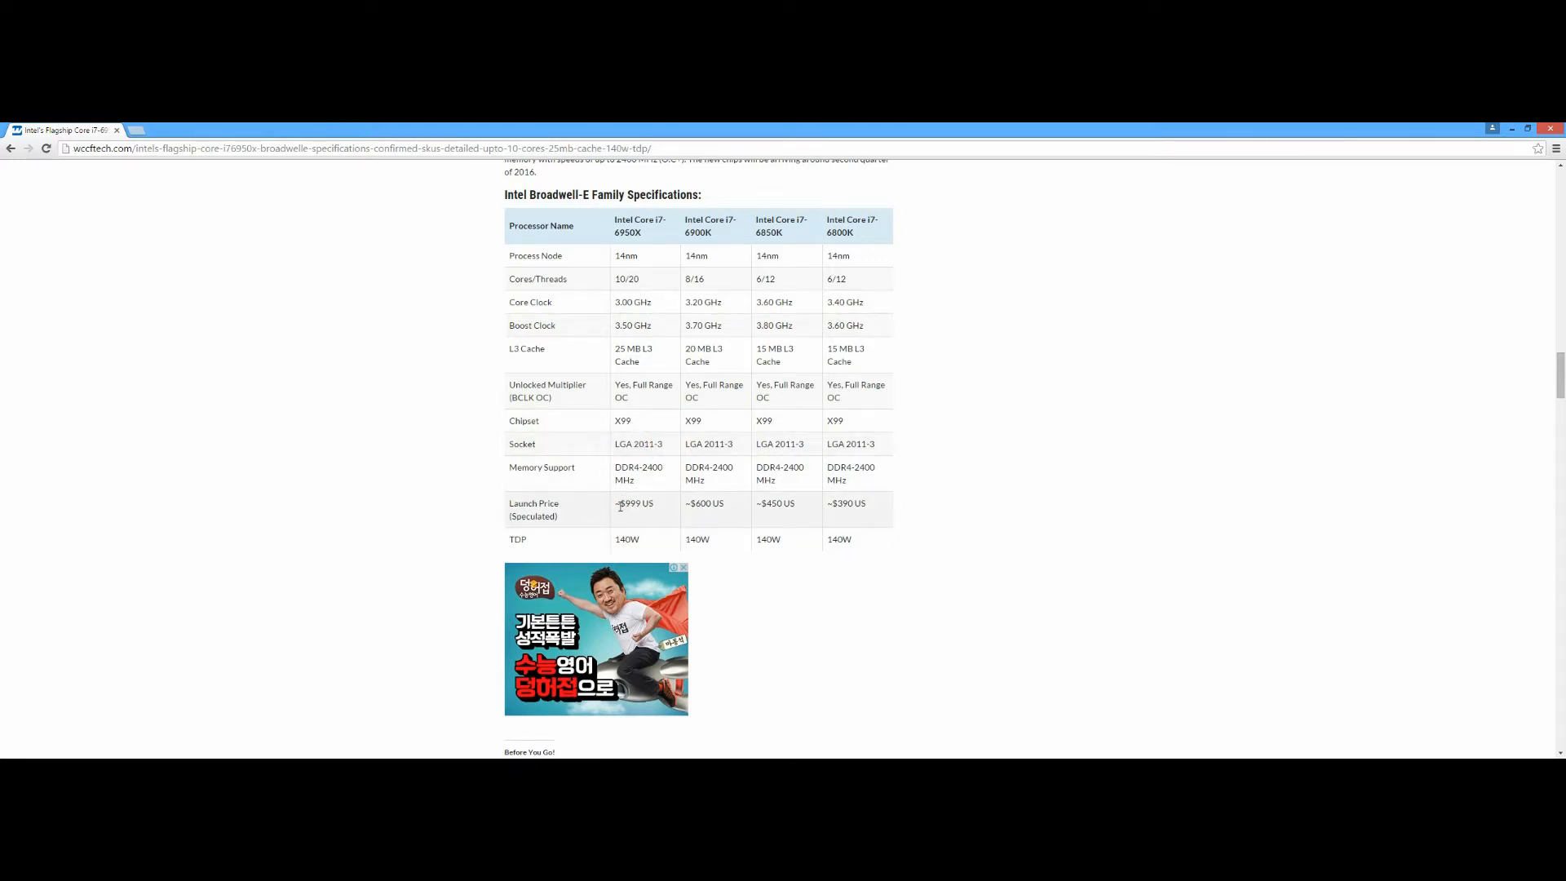
{"action": "double_click", "coordinate": [635, 504]}
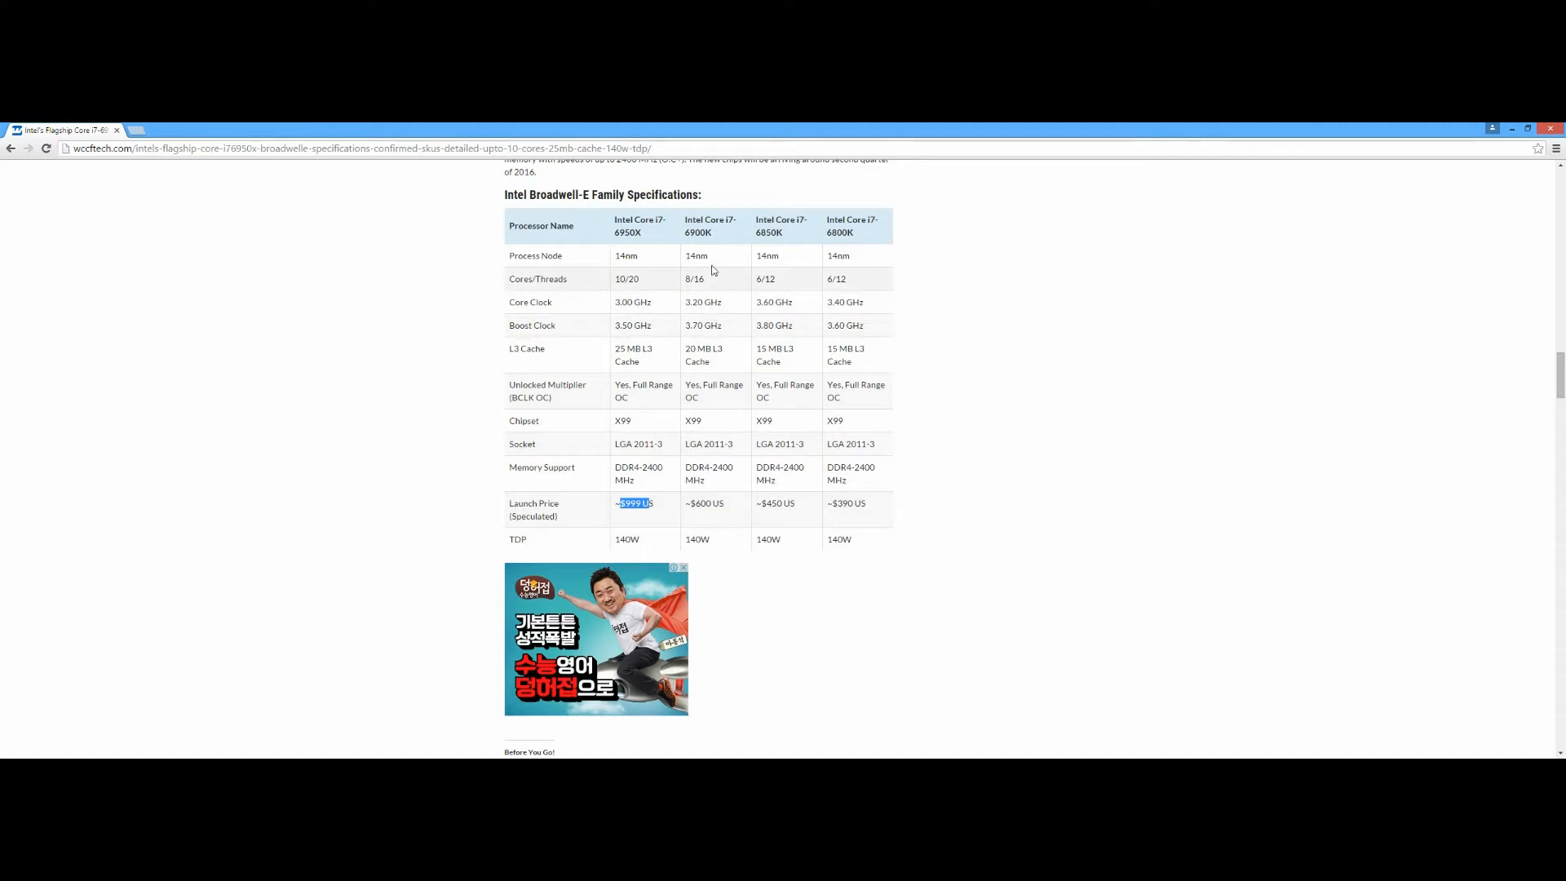
{"action": "mouse_move", "coordinate": [706, 243]}
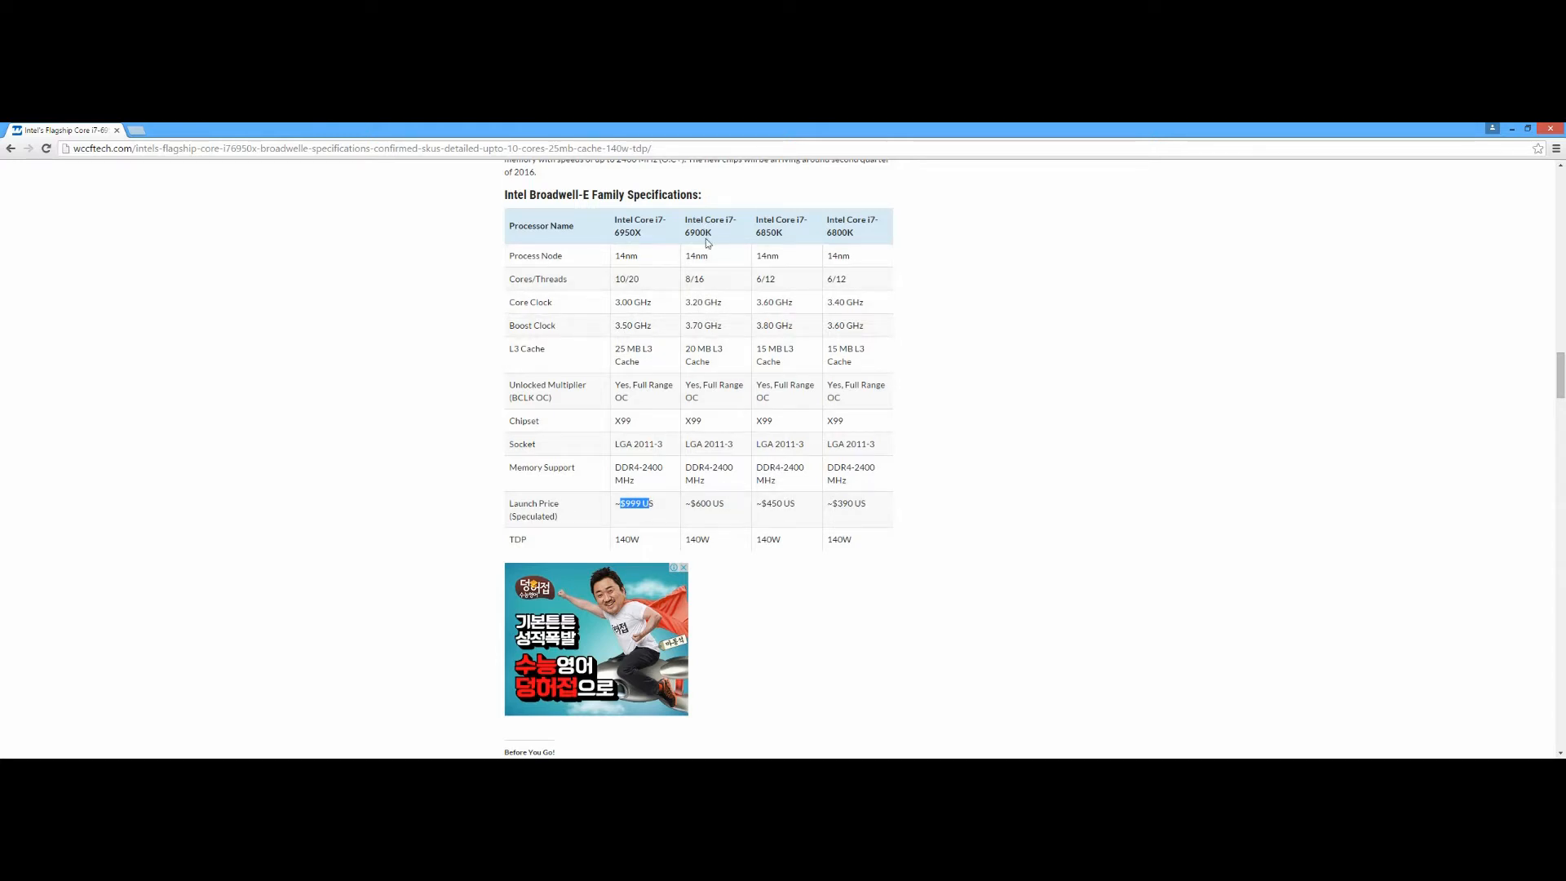
{"action": "mouse_move", "coordinate": [705, 268]}
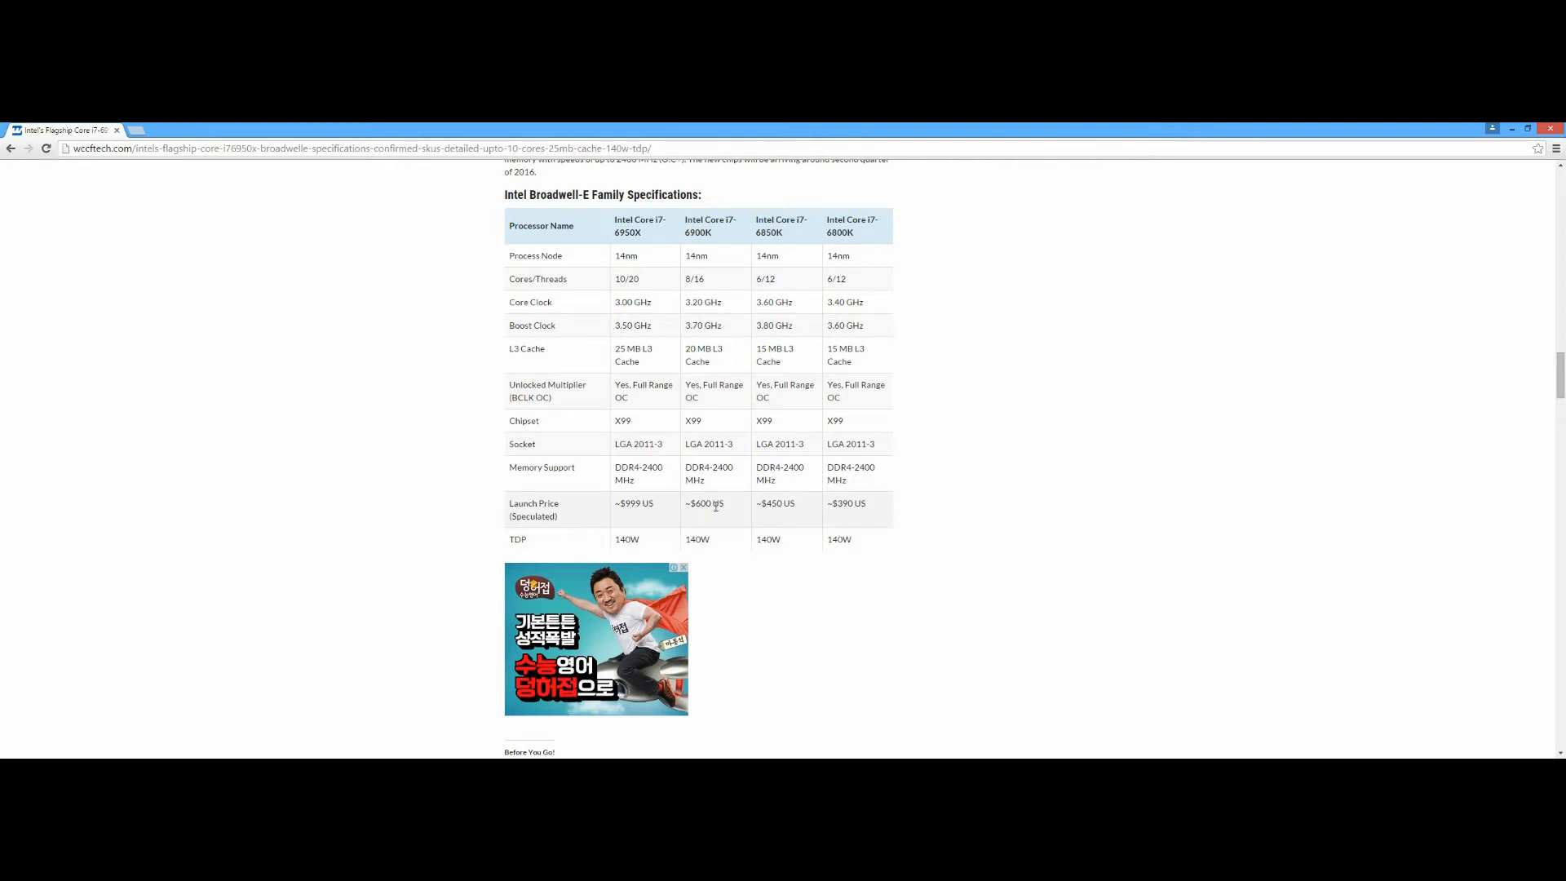
{"action": "mouse_move", "coordinate": [729, 479]}
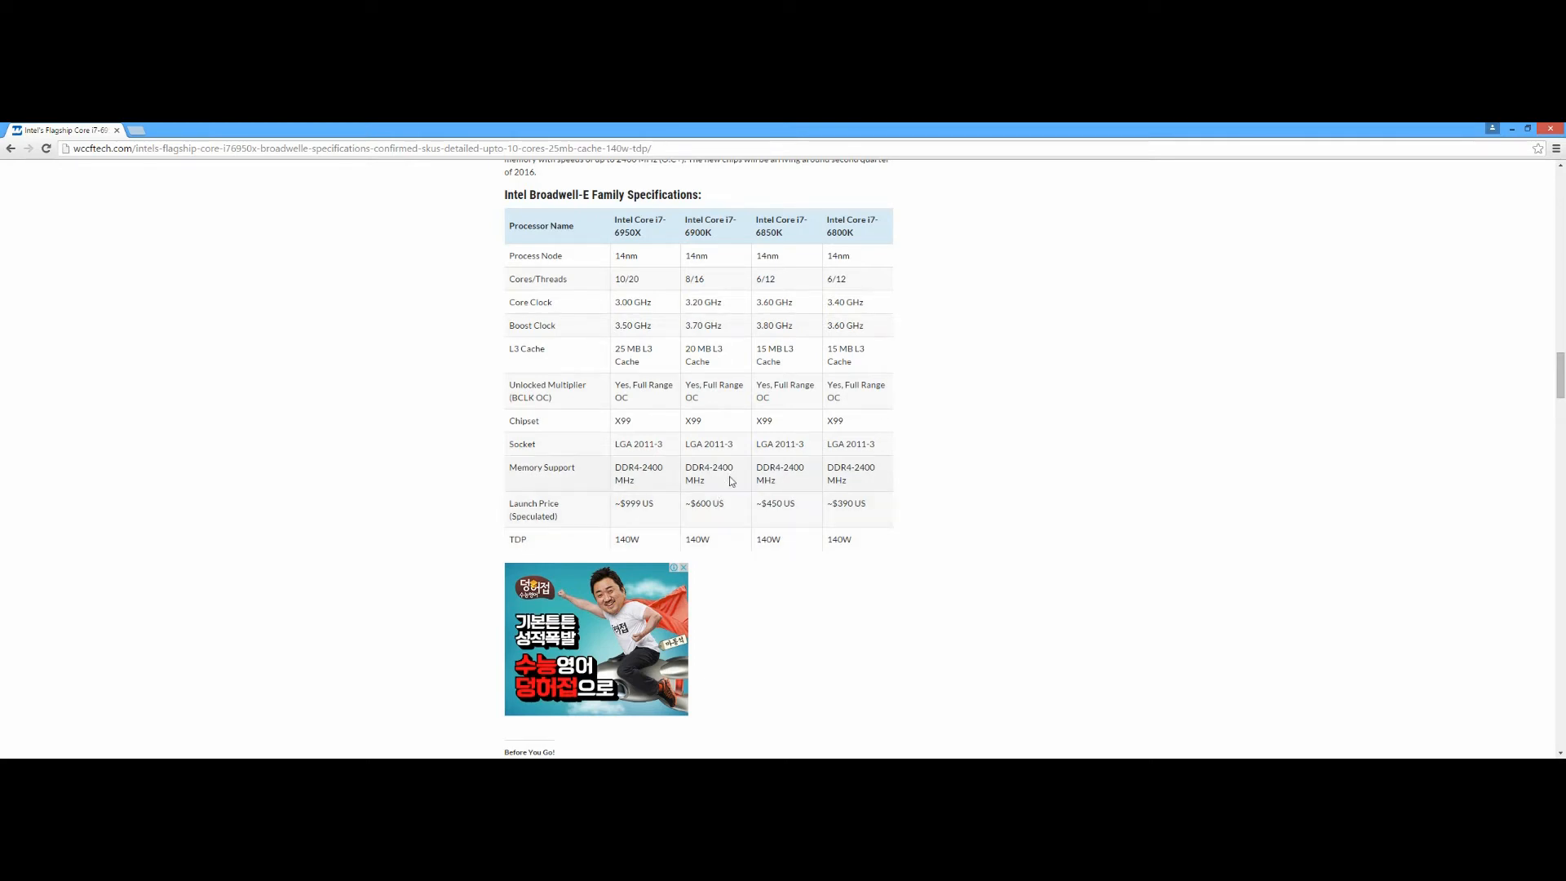
{"action": "mouse_move", "coordinate": [802, 305]}
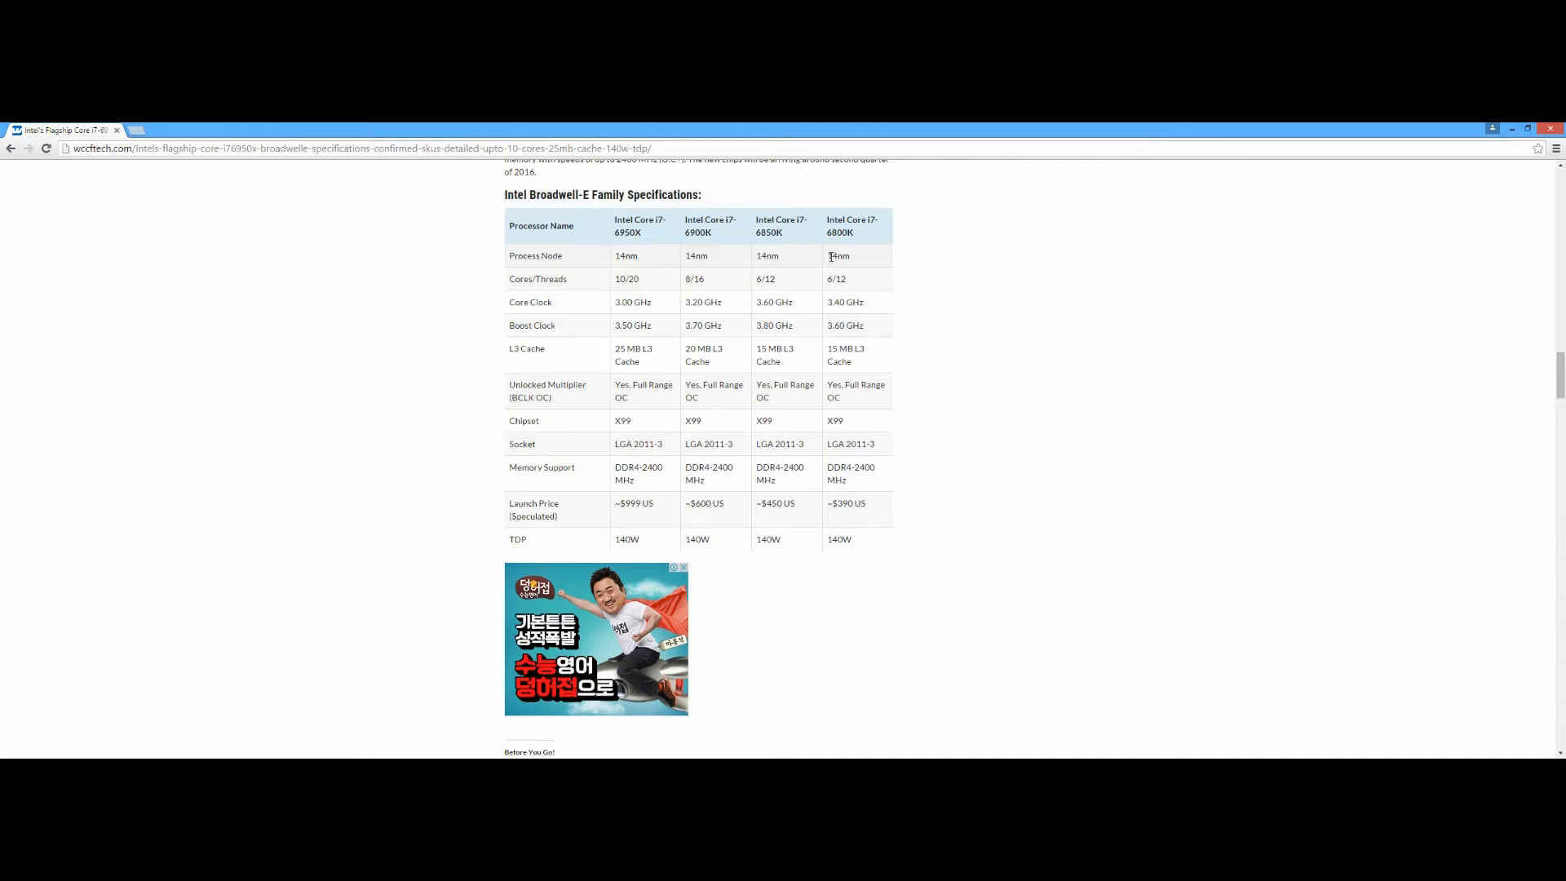
{"action": "mouse_move", "coordinate": [781, 286]}
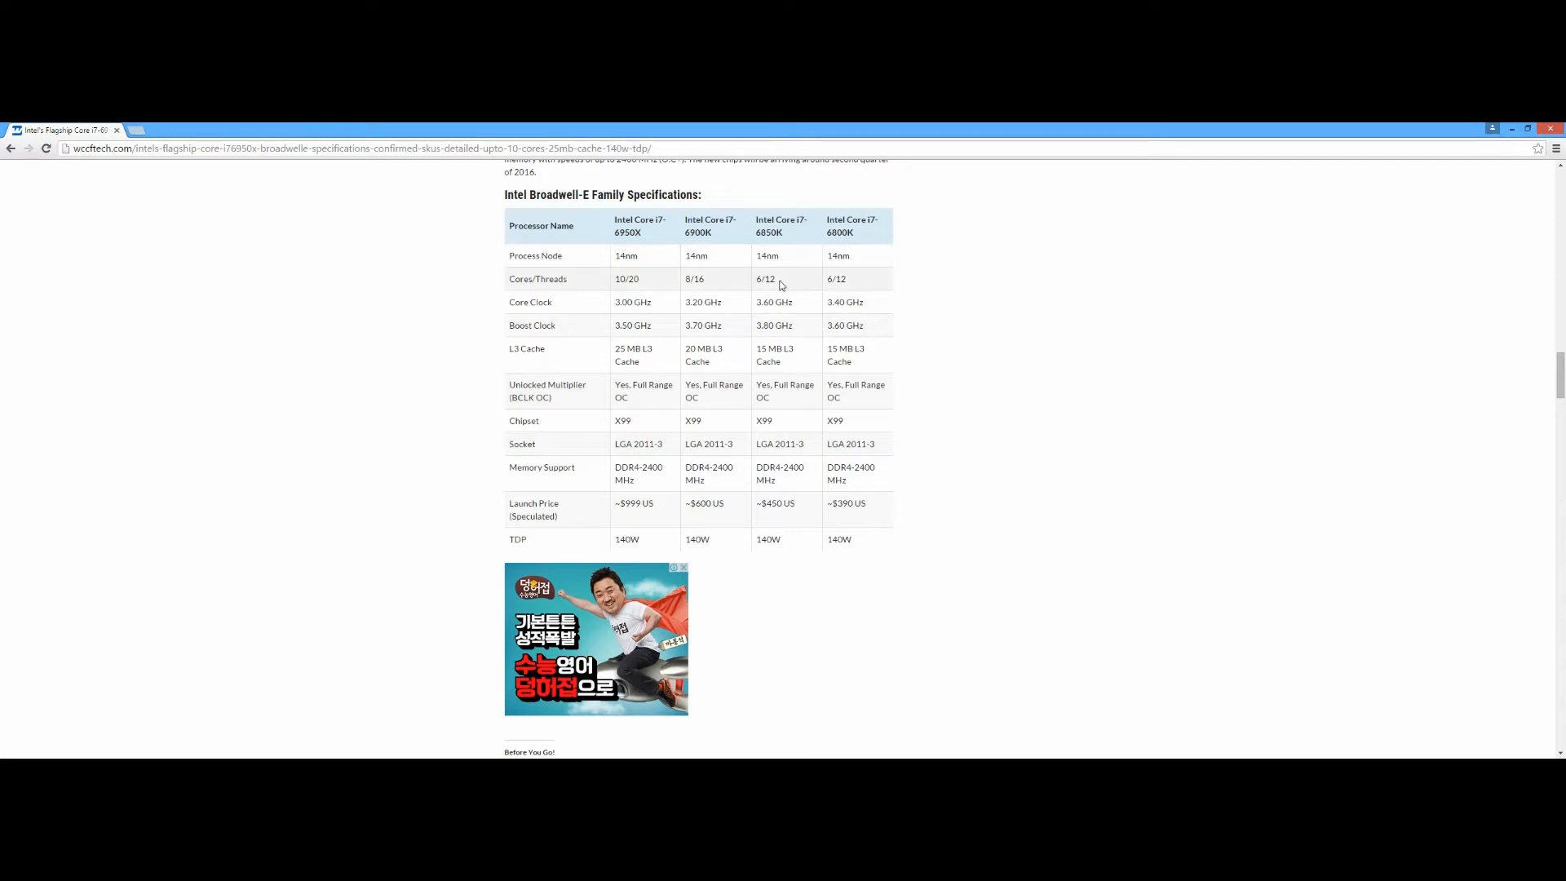
{"action": "mouse_move", "coordinate": [785, 318]}
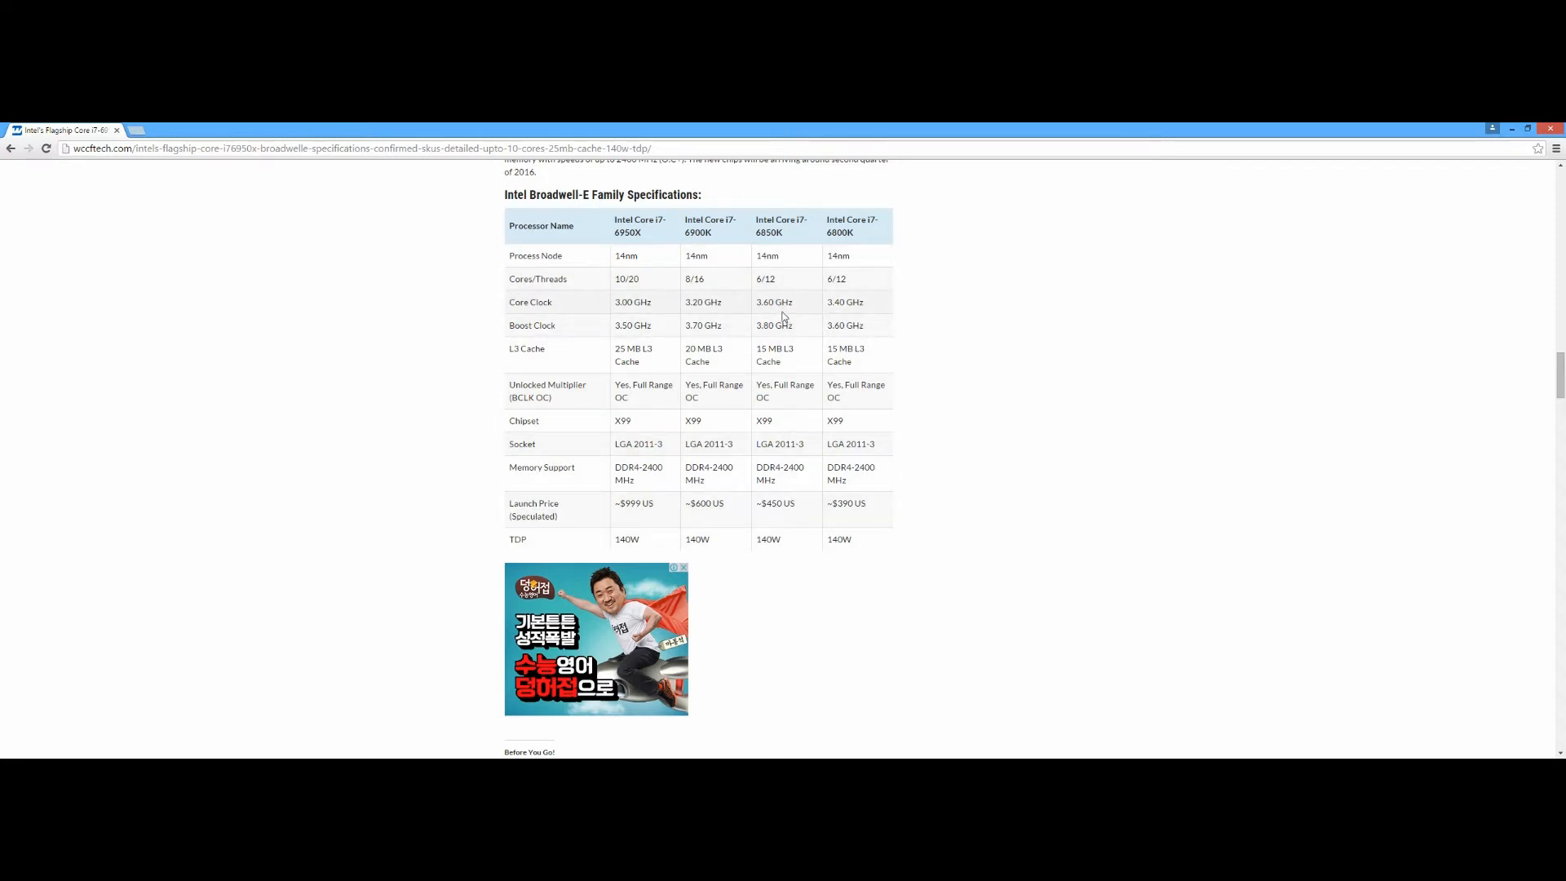
{"action": "mouse_move", "coordinate": [769, 279]}
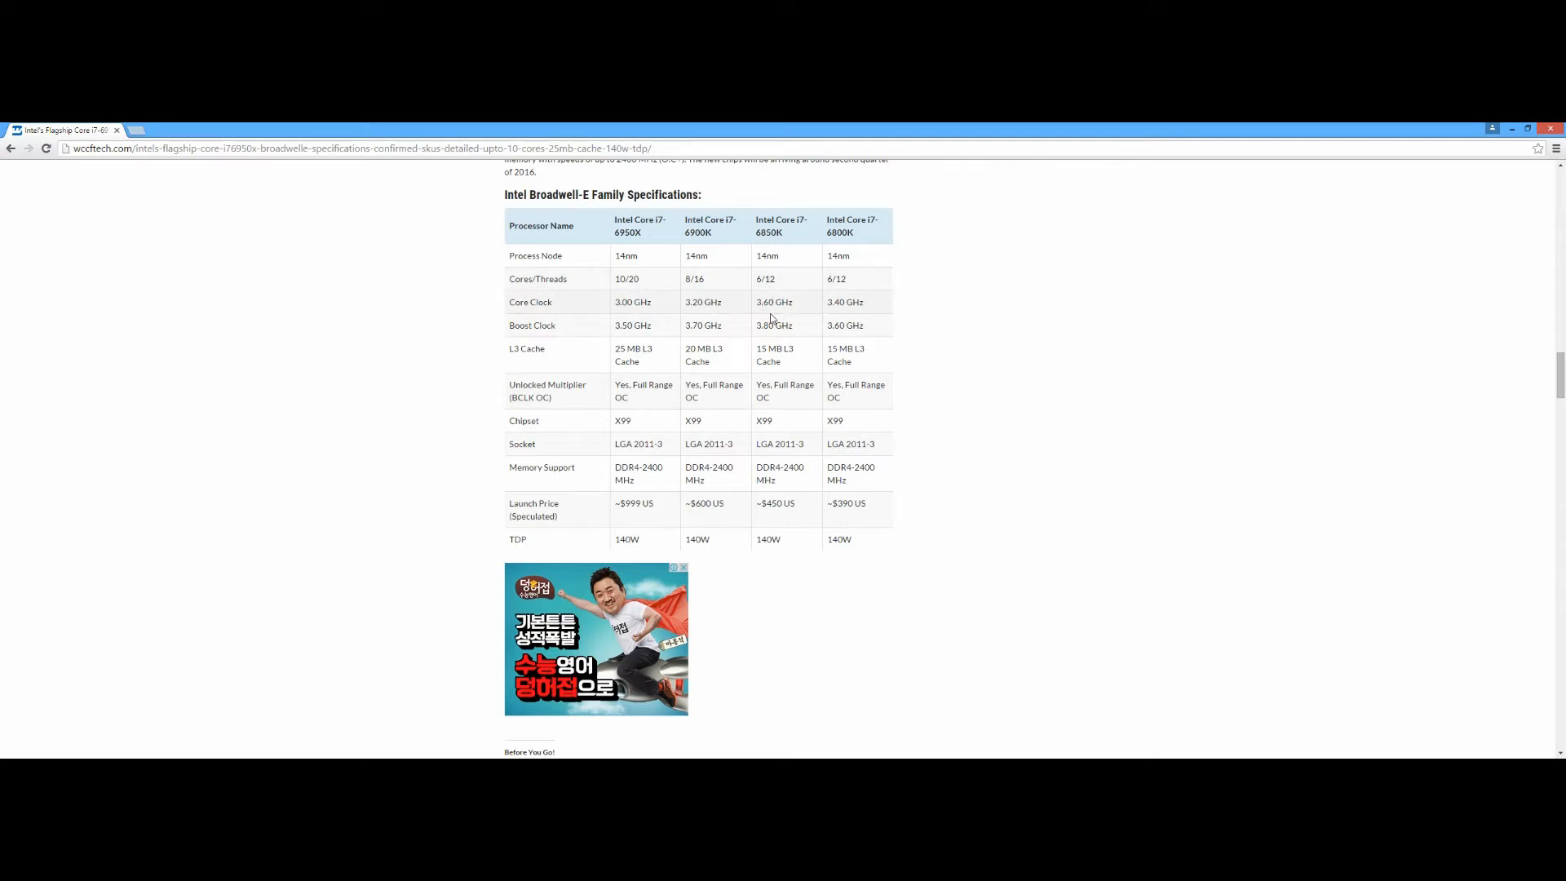
{"action": "mouse_move", "coordinate": [792, 462]}
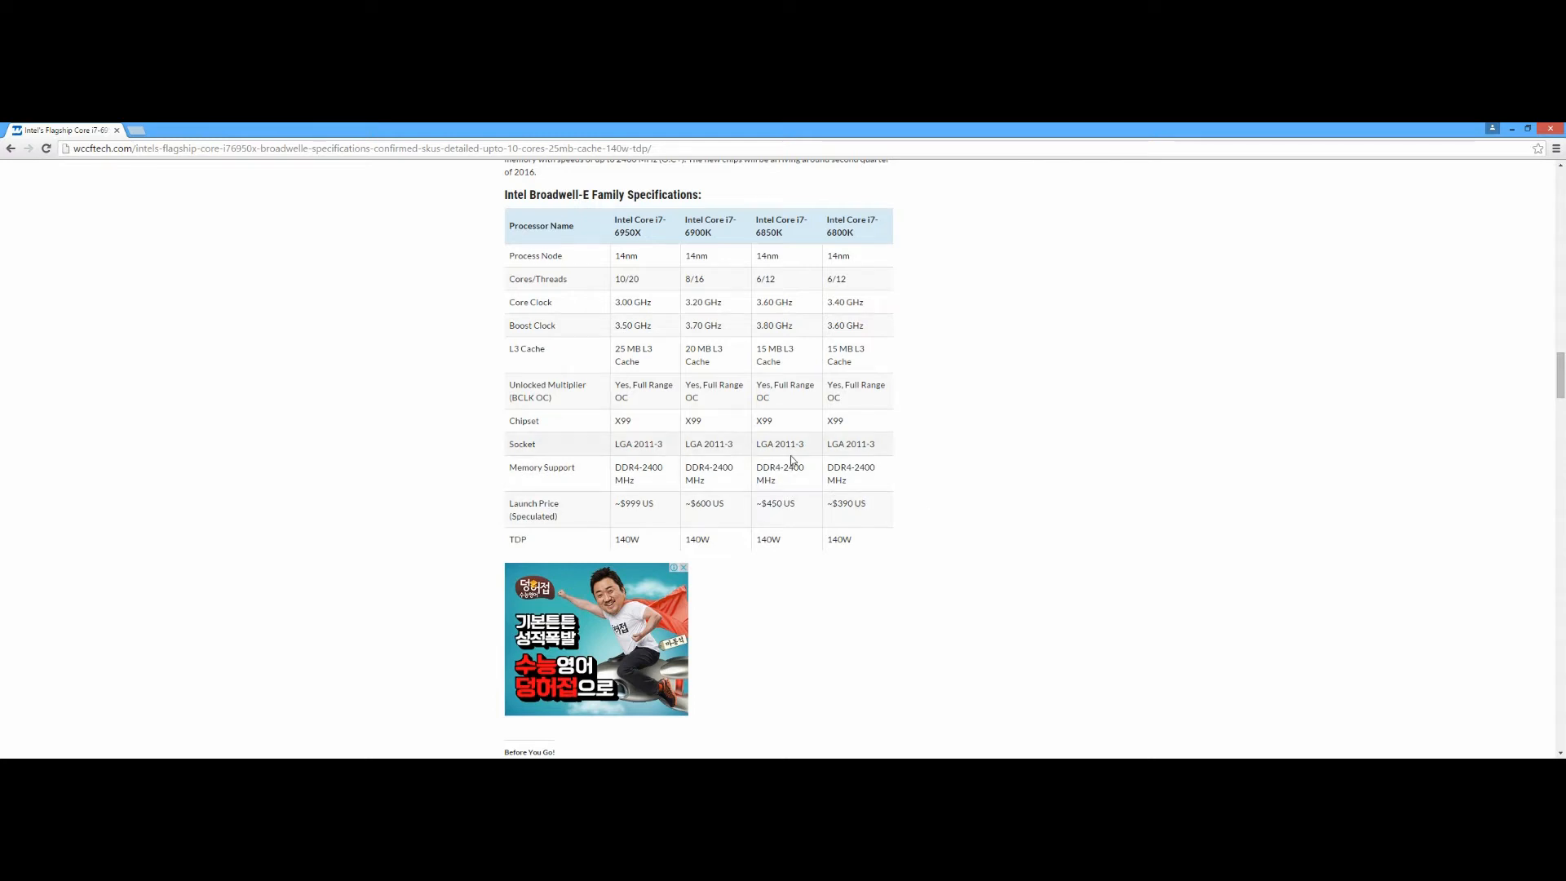
{"action": "mouse_move", "coordinate": [853, 280]}
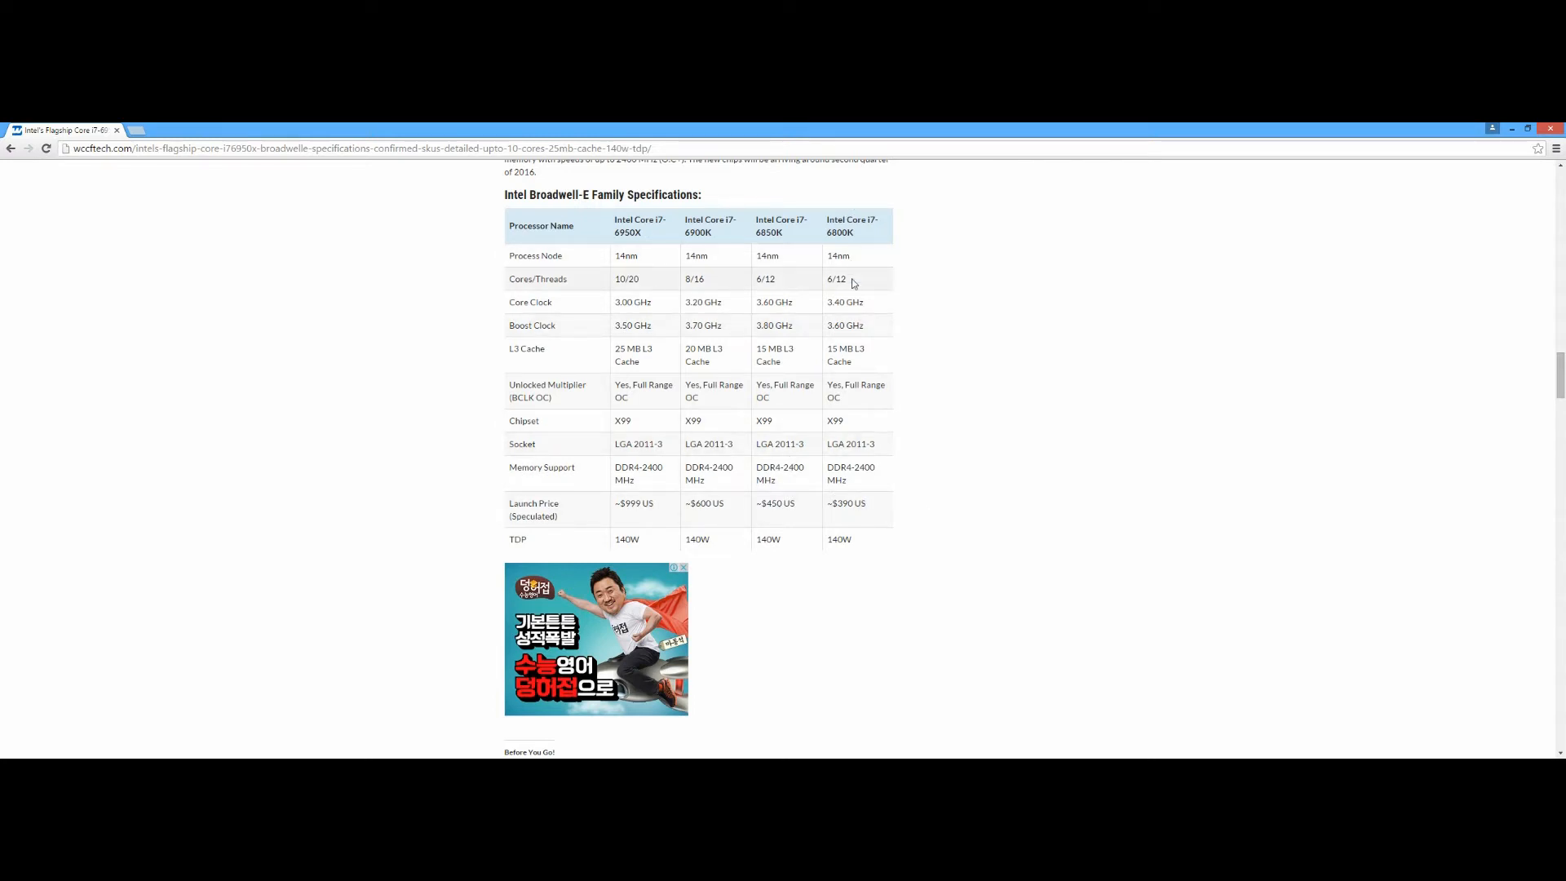
{"action": "mouse_move", "coordinate": [853, 244]}
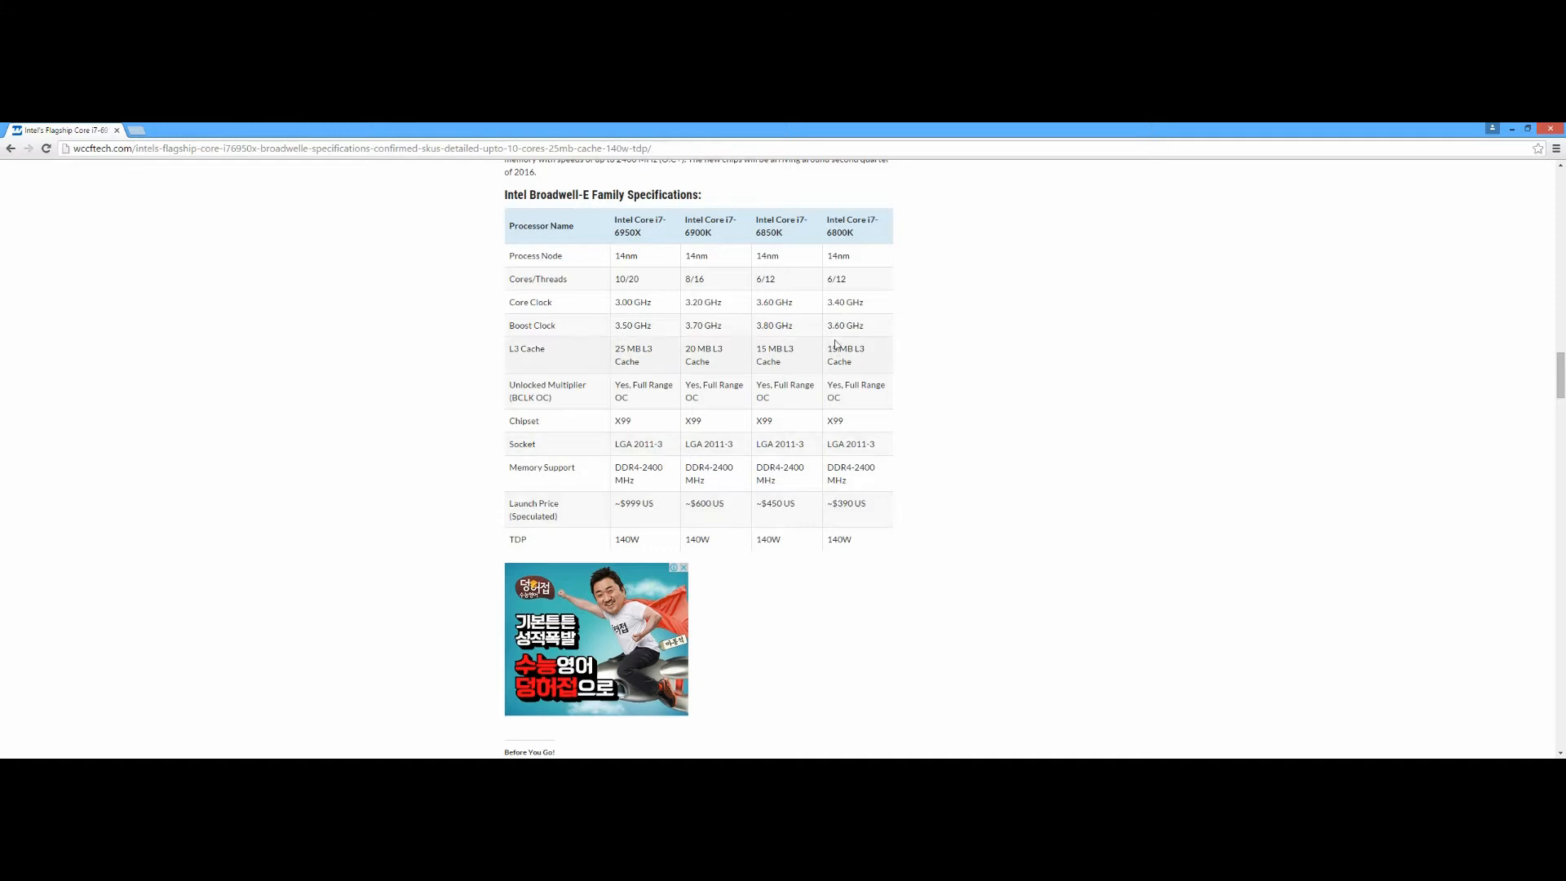
{"action": "mouse_move", "coordinate": [773, 318]}
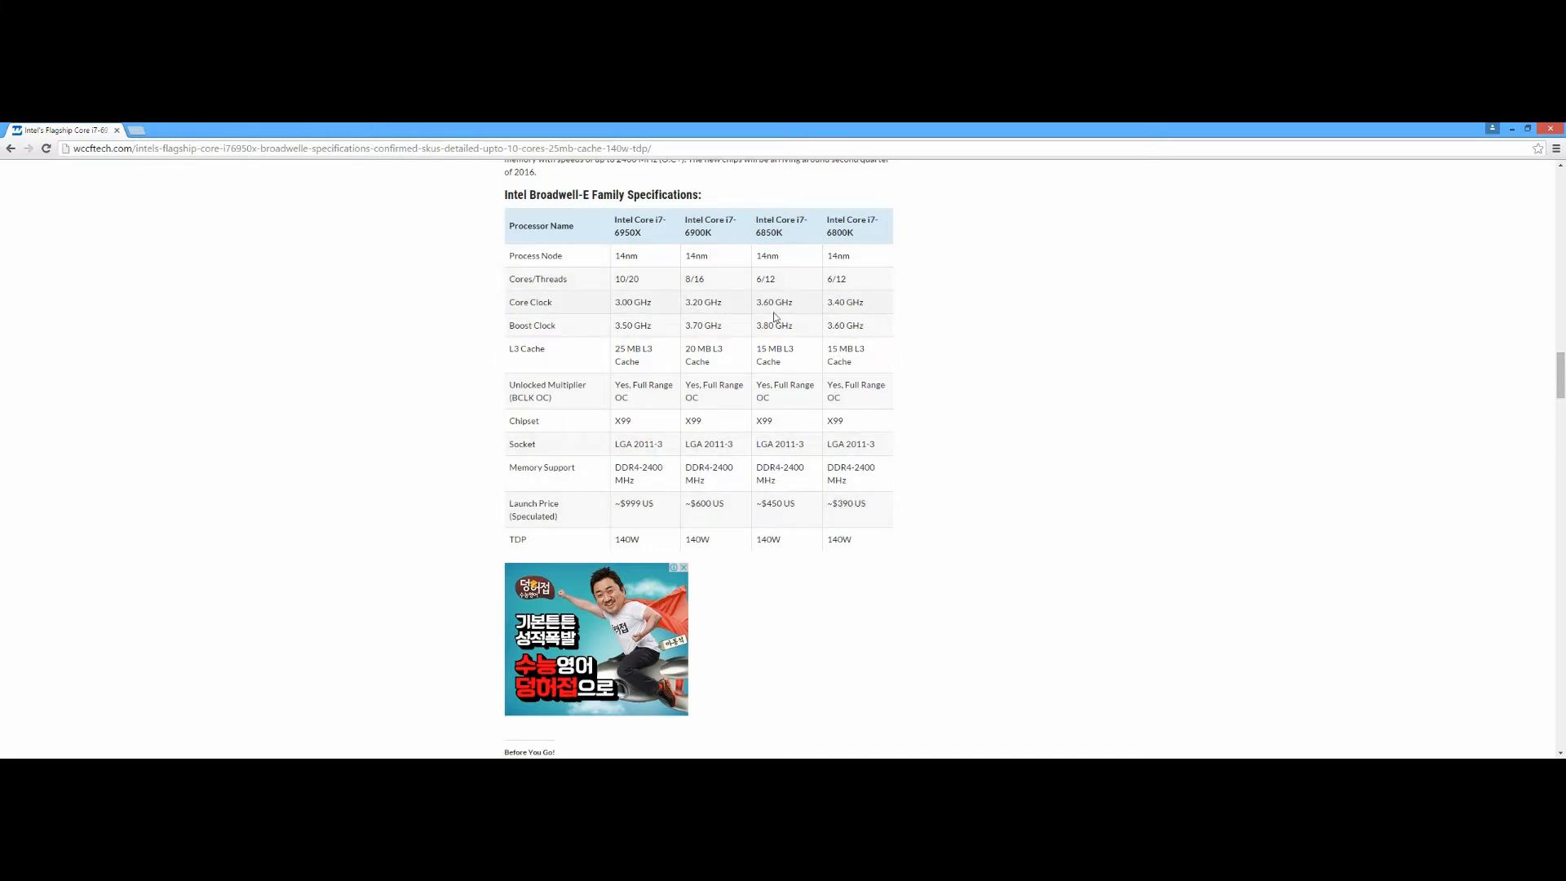
{"action": "mouse_move", "coordinate": [796, 308]}
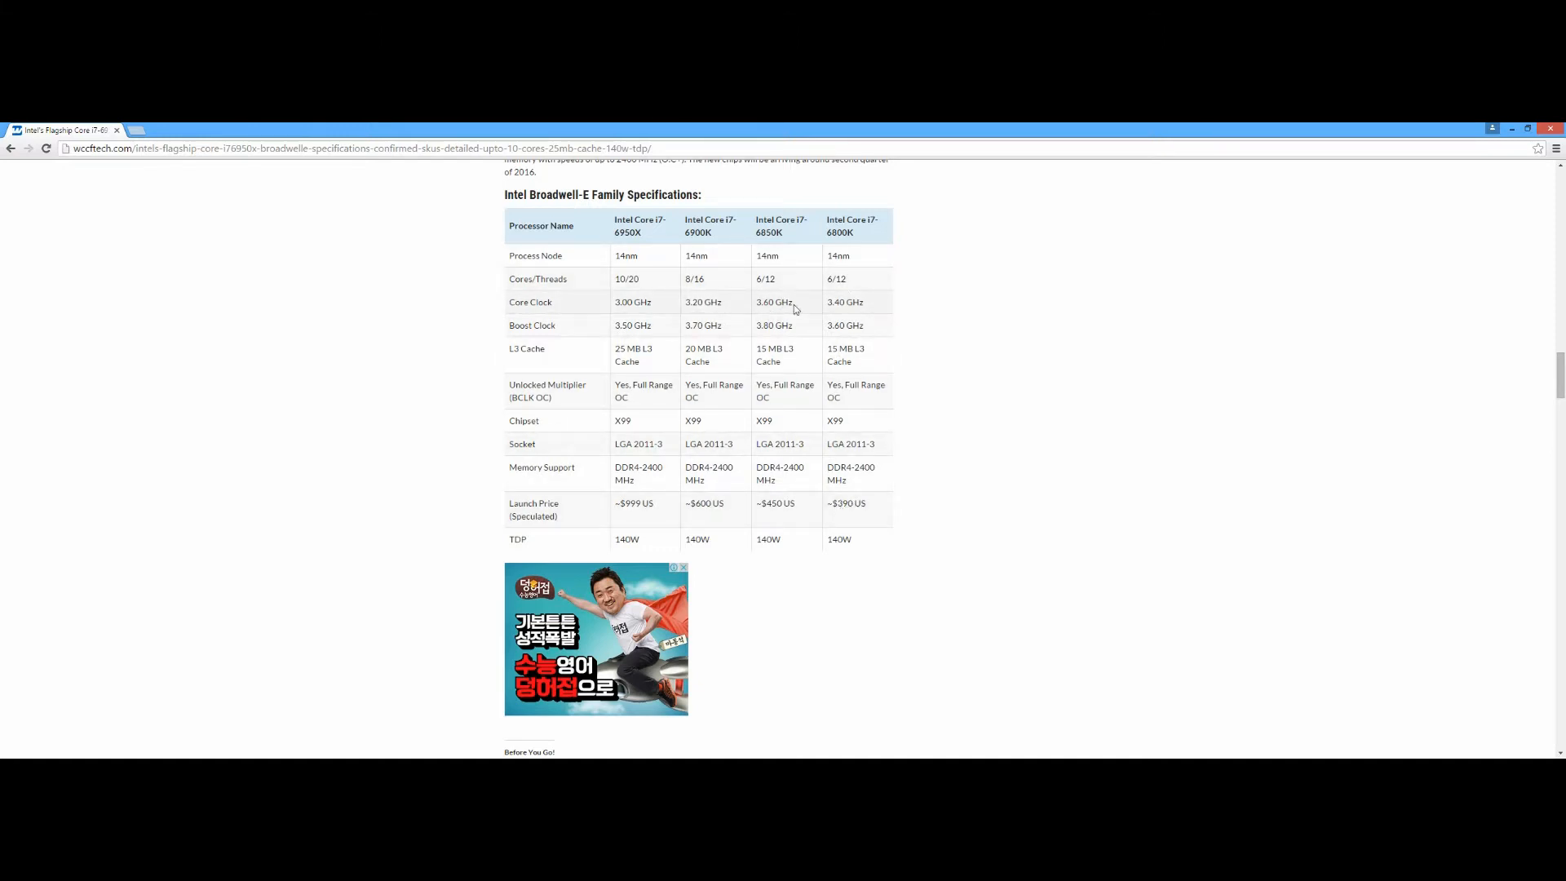
{"action": "mouse_move", "coordinate": [821, 326]}
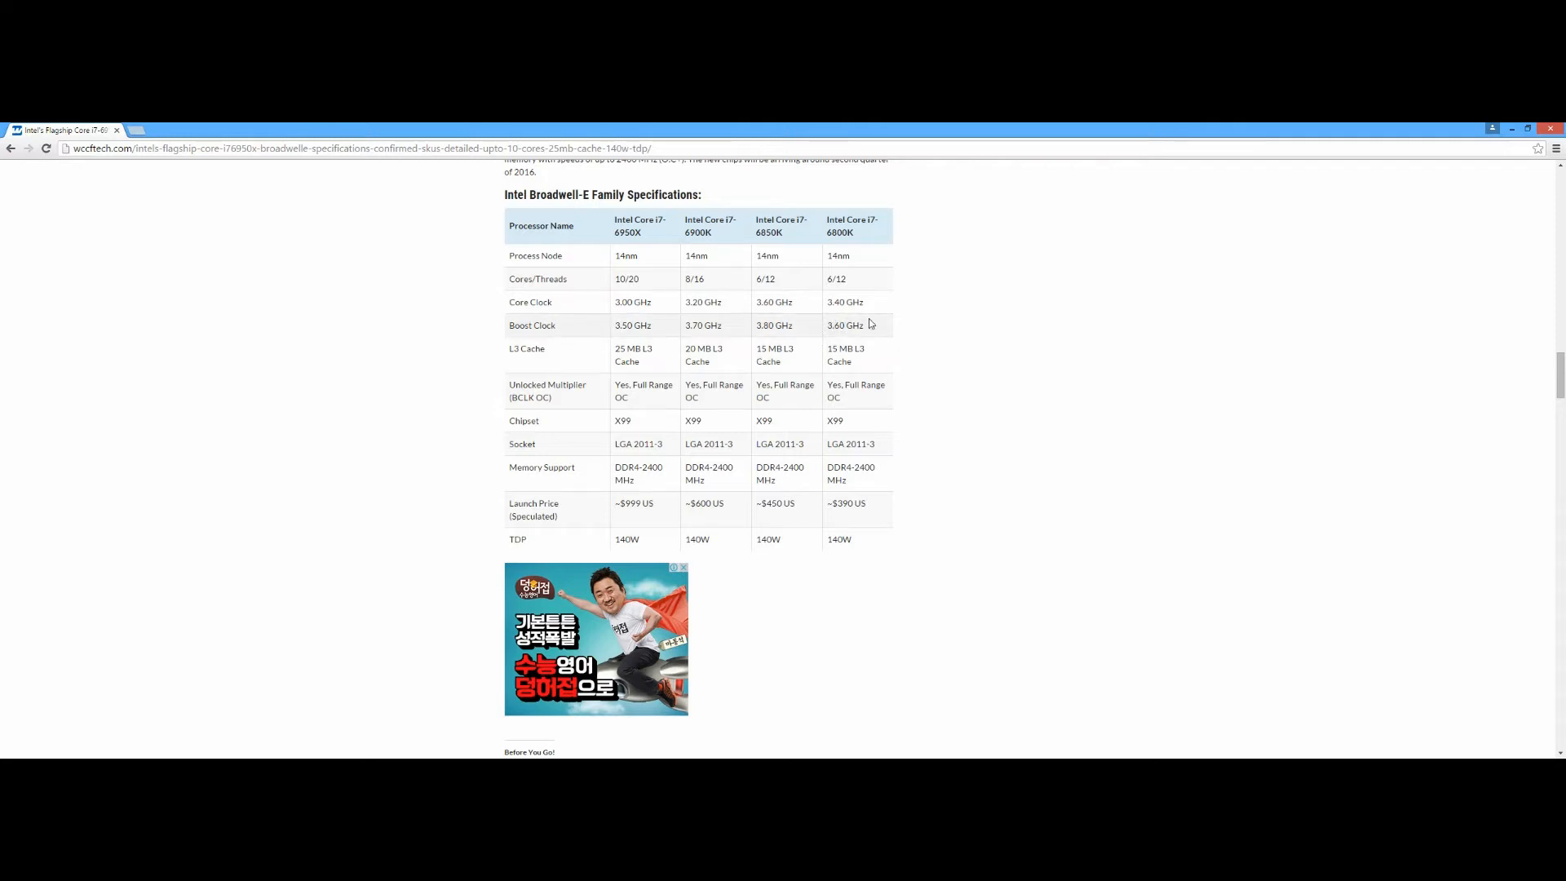
{"action": "mouse_move", "coordinate": [902, 501]}
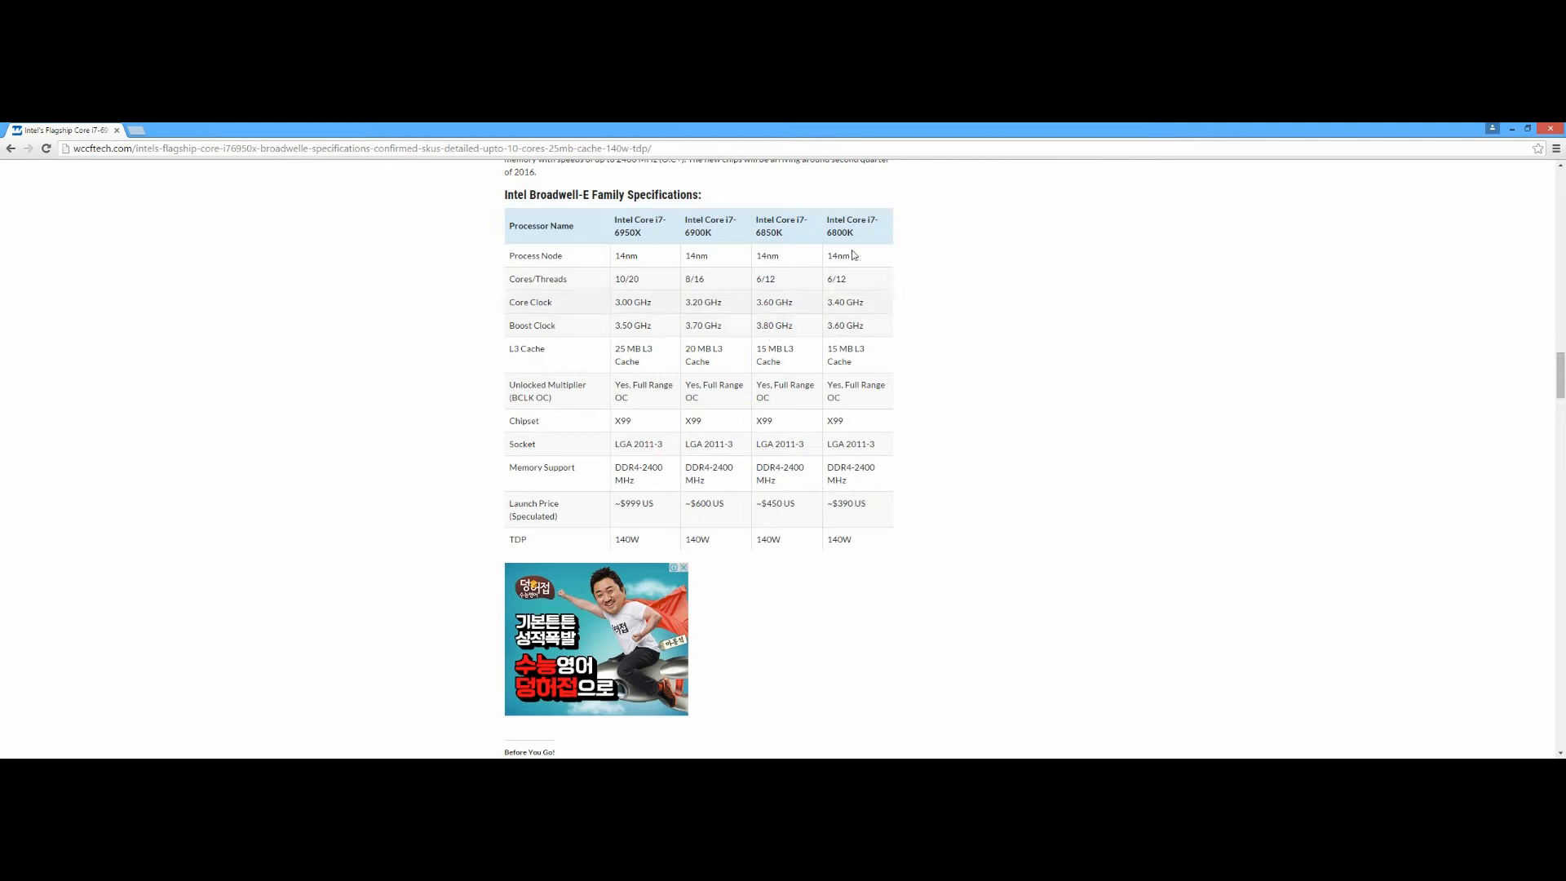
{"action": "mouse_move", "coordinate": [837, 281]}
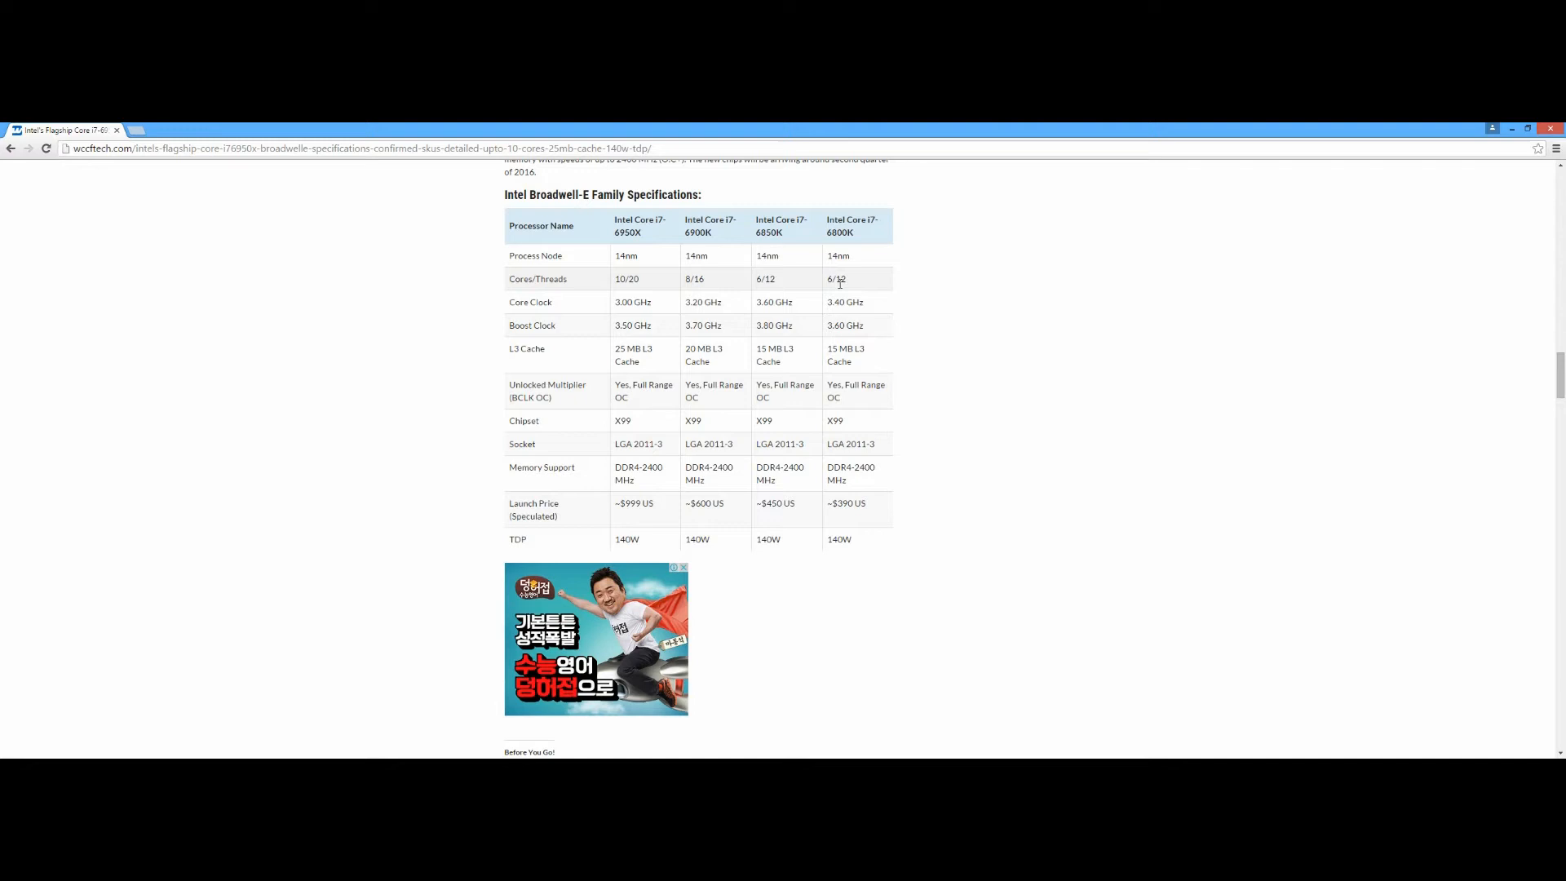
{"action": "mouse_move", "coordinate": [918, 281]}
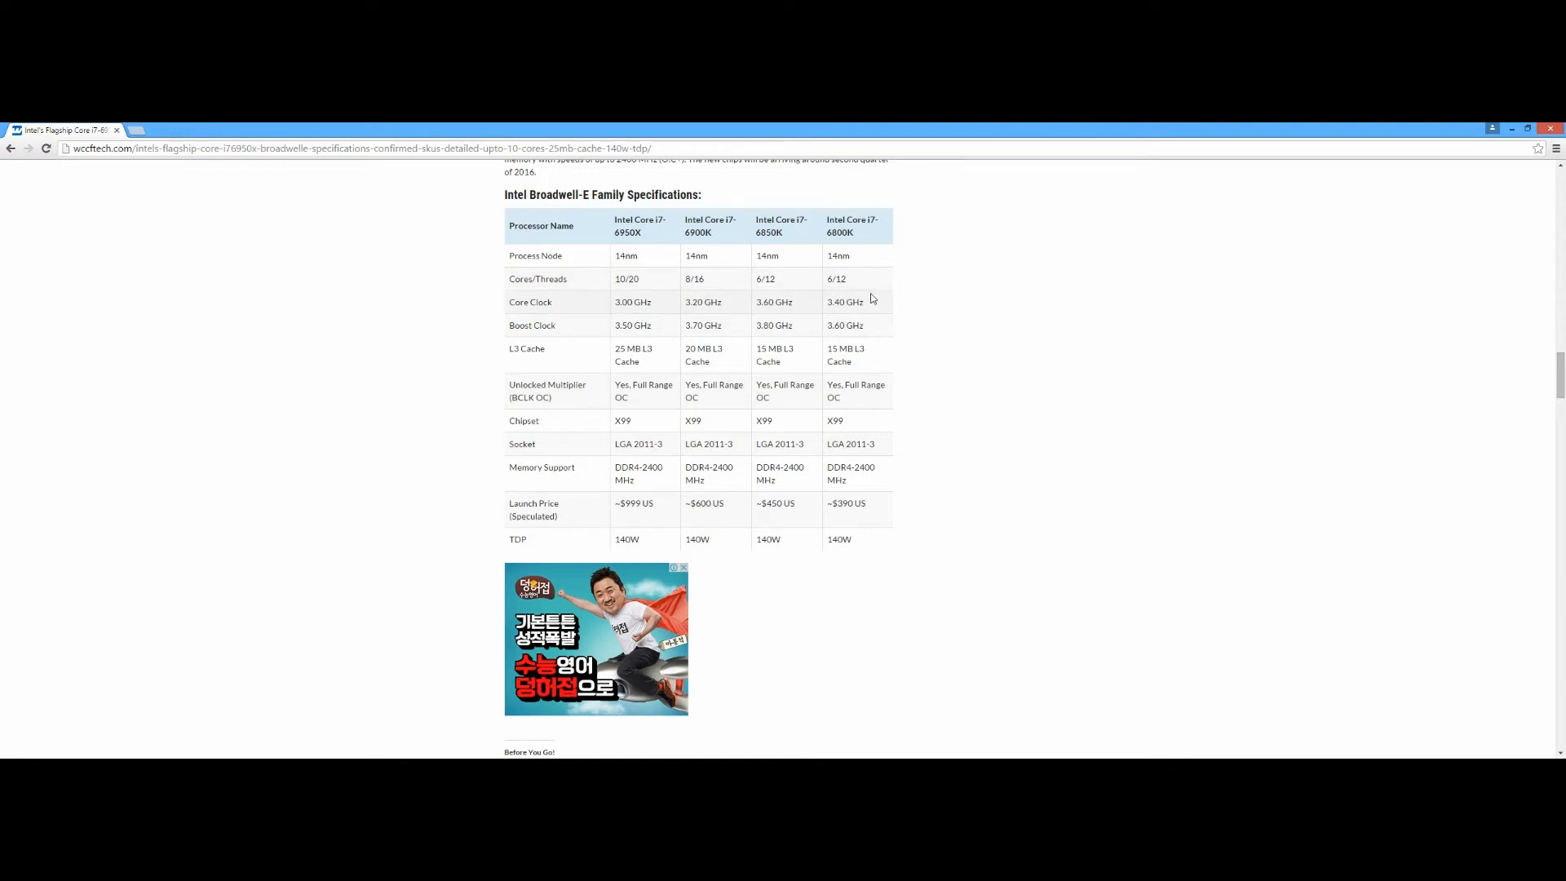
{"action": "mouse_move", "coordinate": [939, 342]}
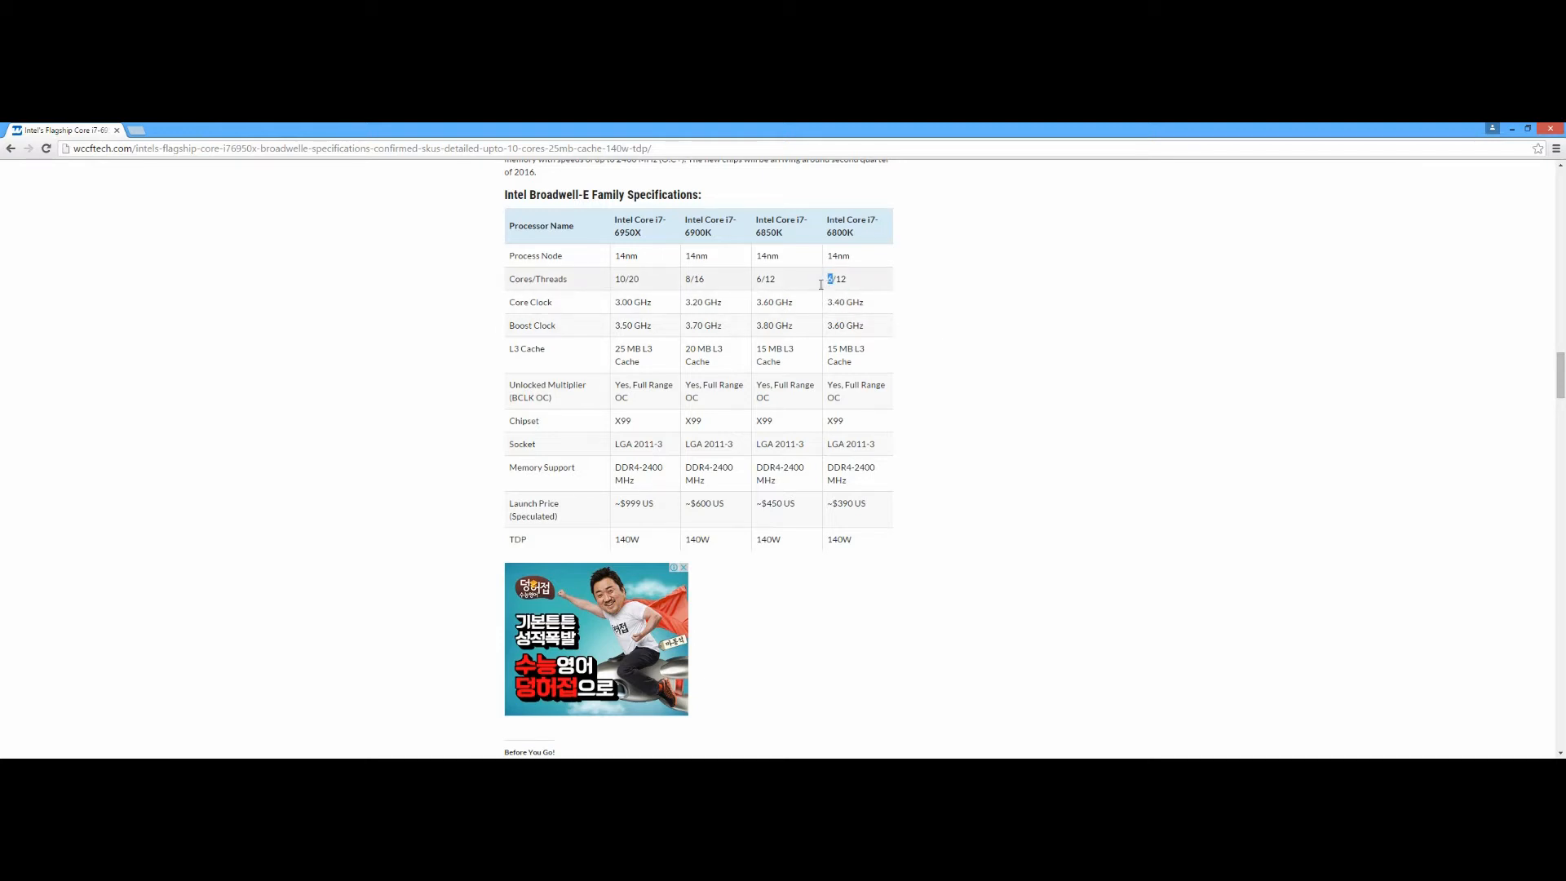
{"action": "double_click", "coordinate": [838, 279]}
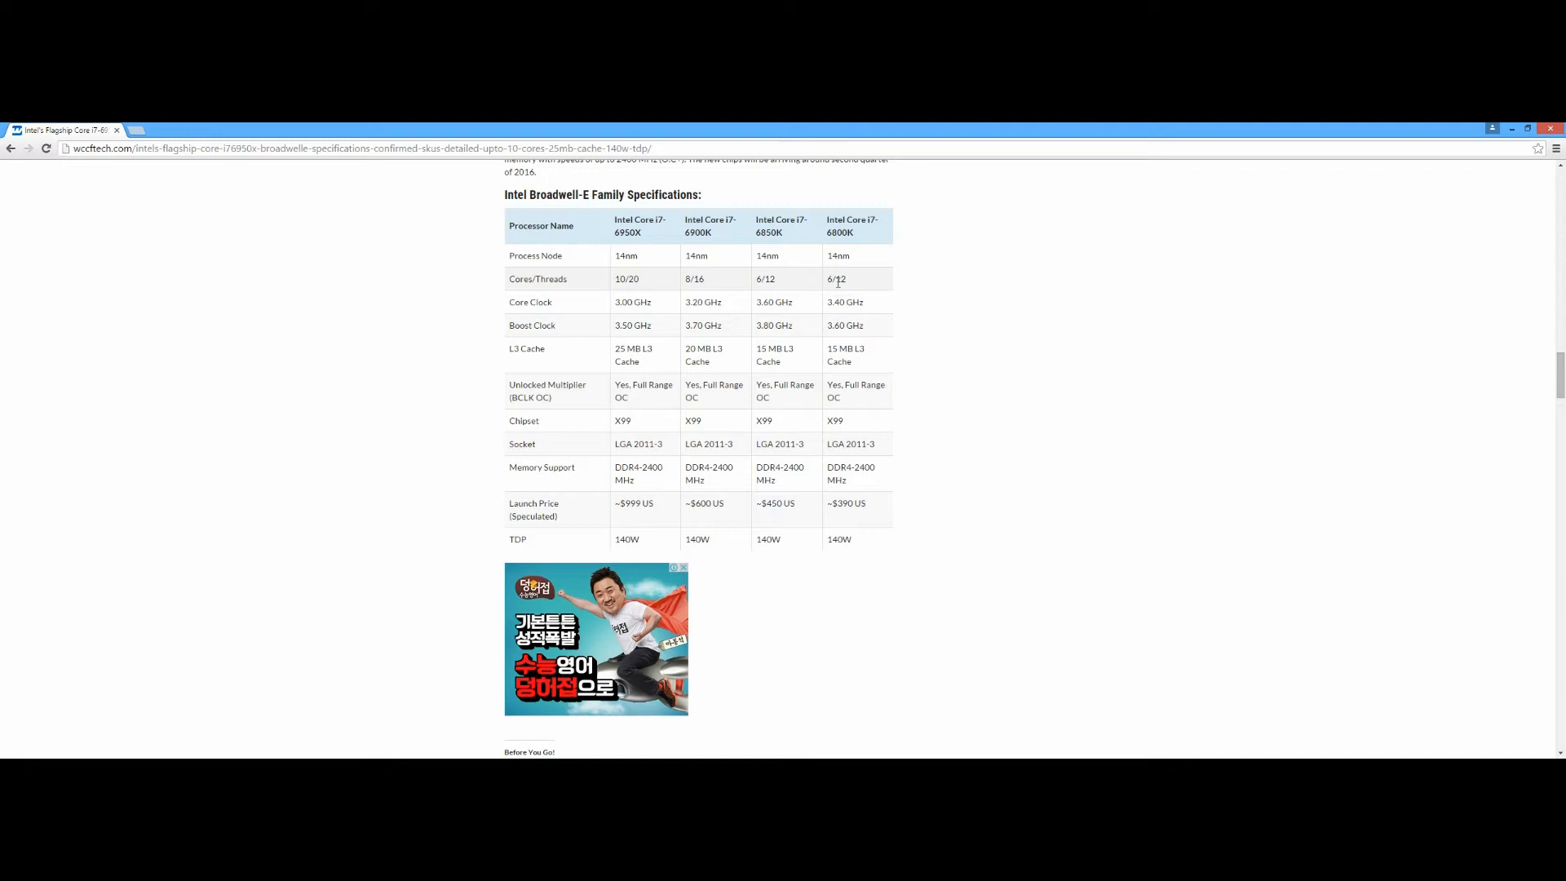
{"action": "double_click", "coordinate": [838, 279]}
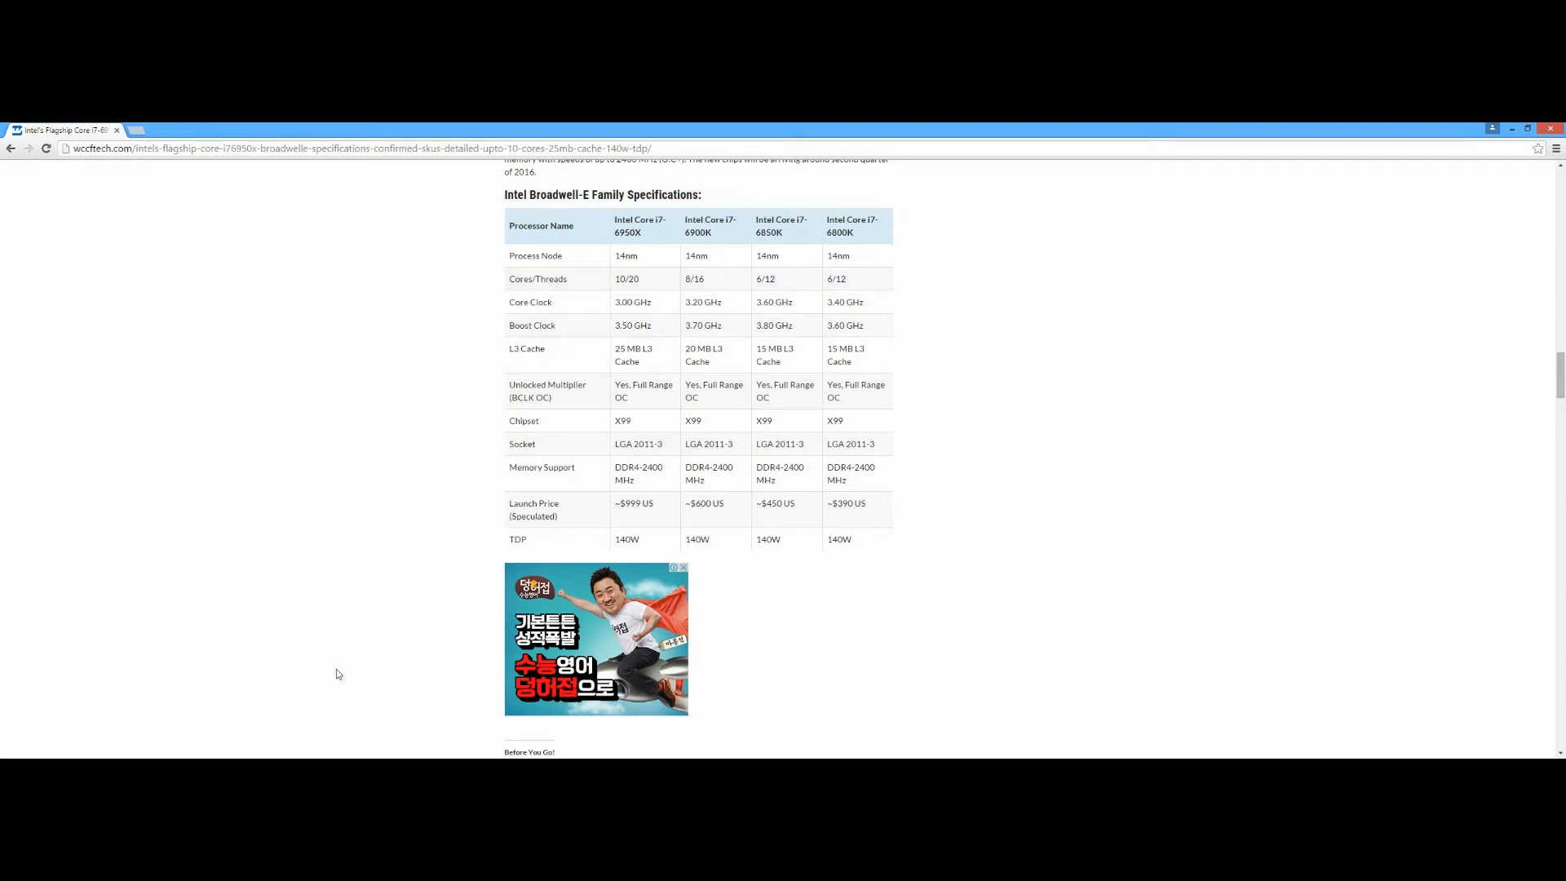
{"action": "mouse_move", "coordinate": [883, 332]}
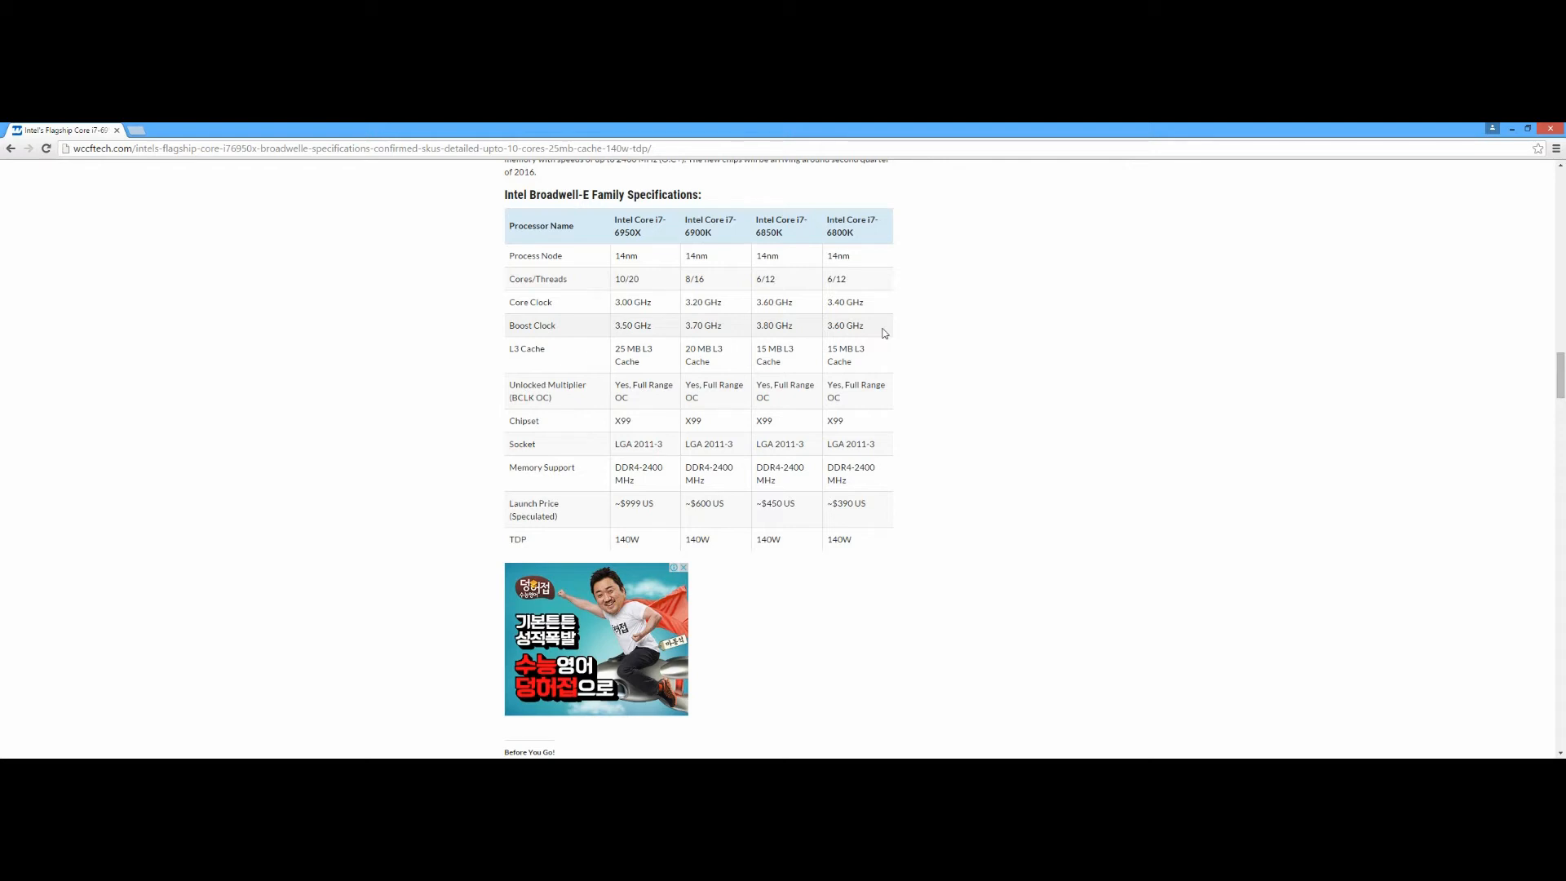
{"action": "mouse_move", "coordinate": [856, 302]}
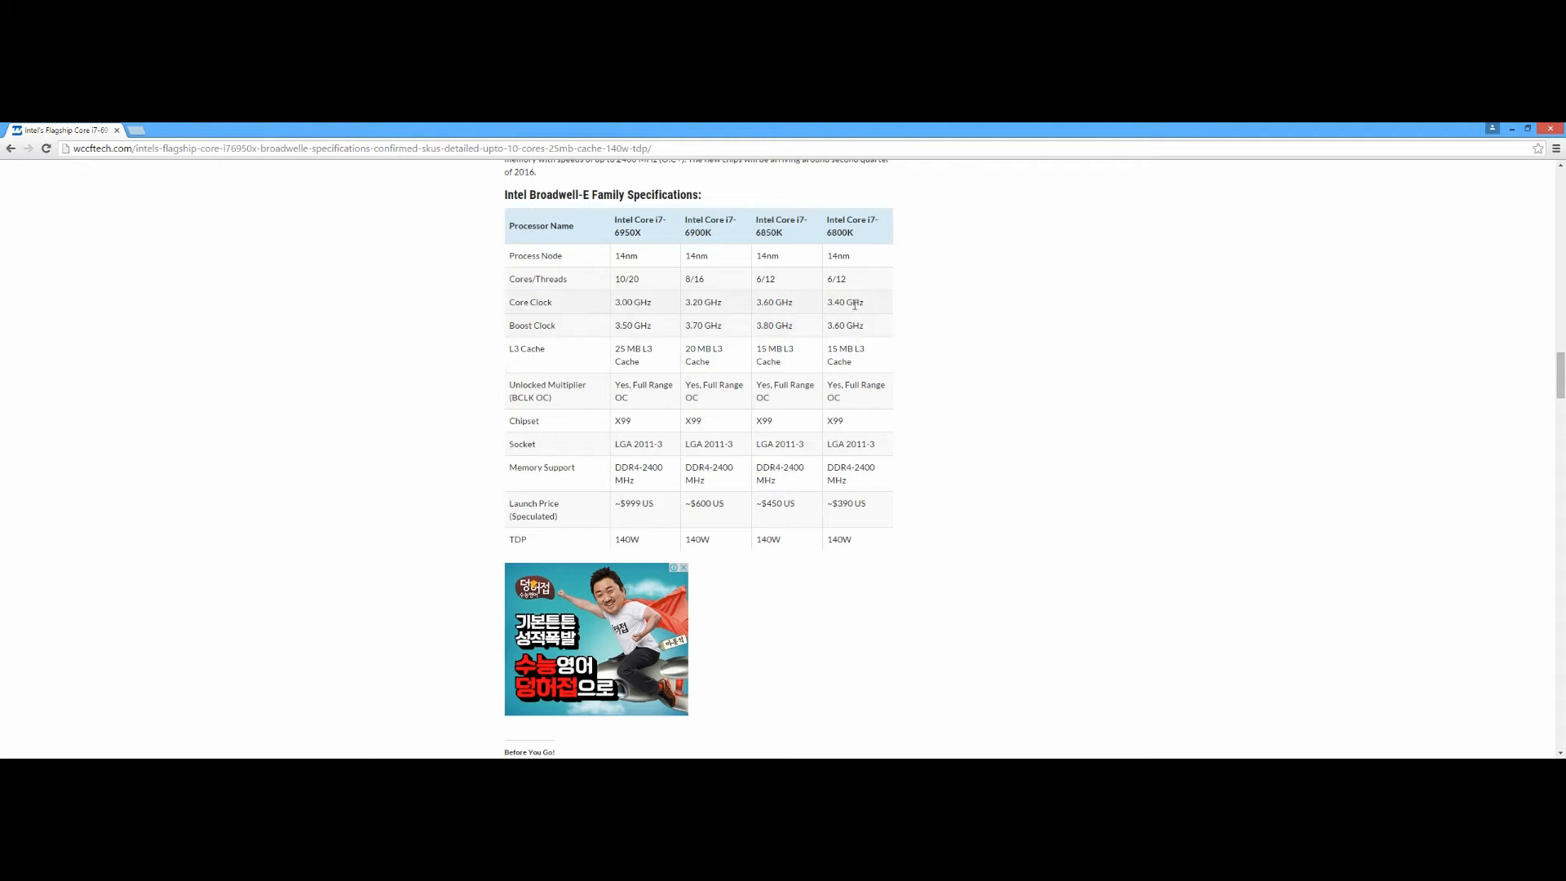
{"action": "mouse_move", "coordinate": [853, 300]}
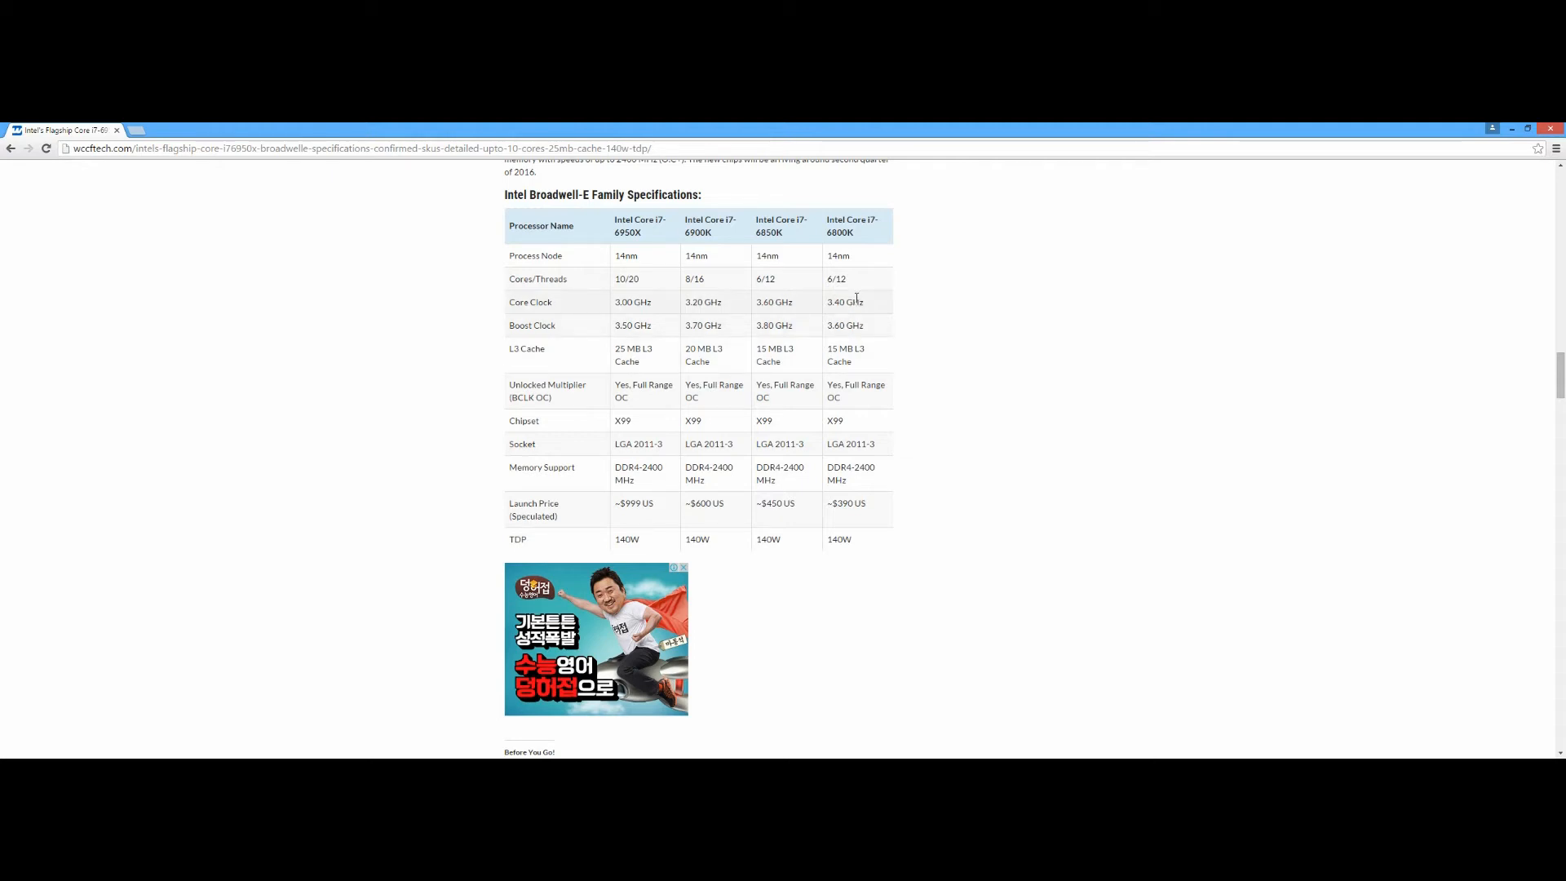
{"action": "mouse_move", "coordinate": [879, 315]}
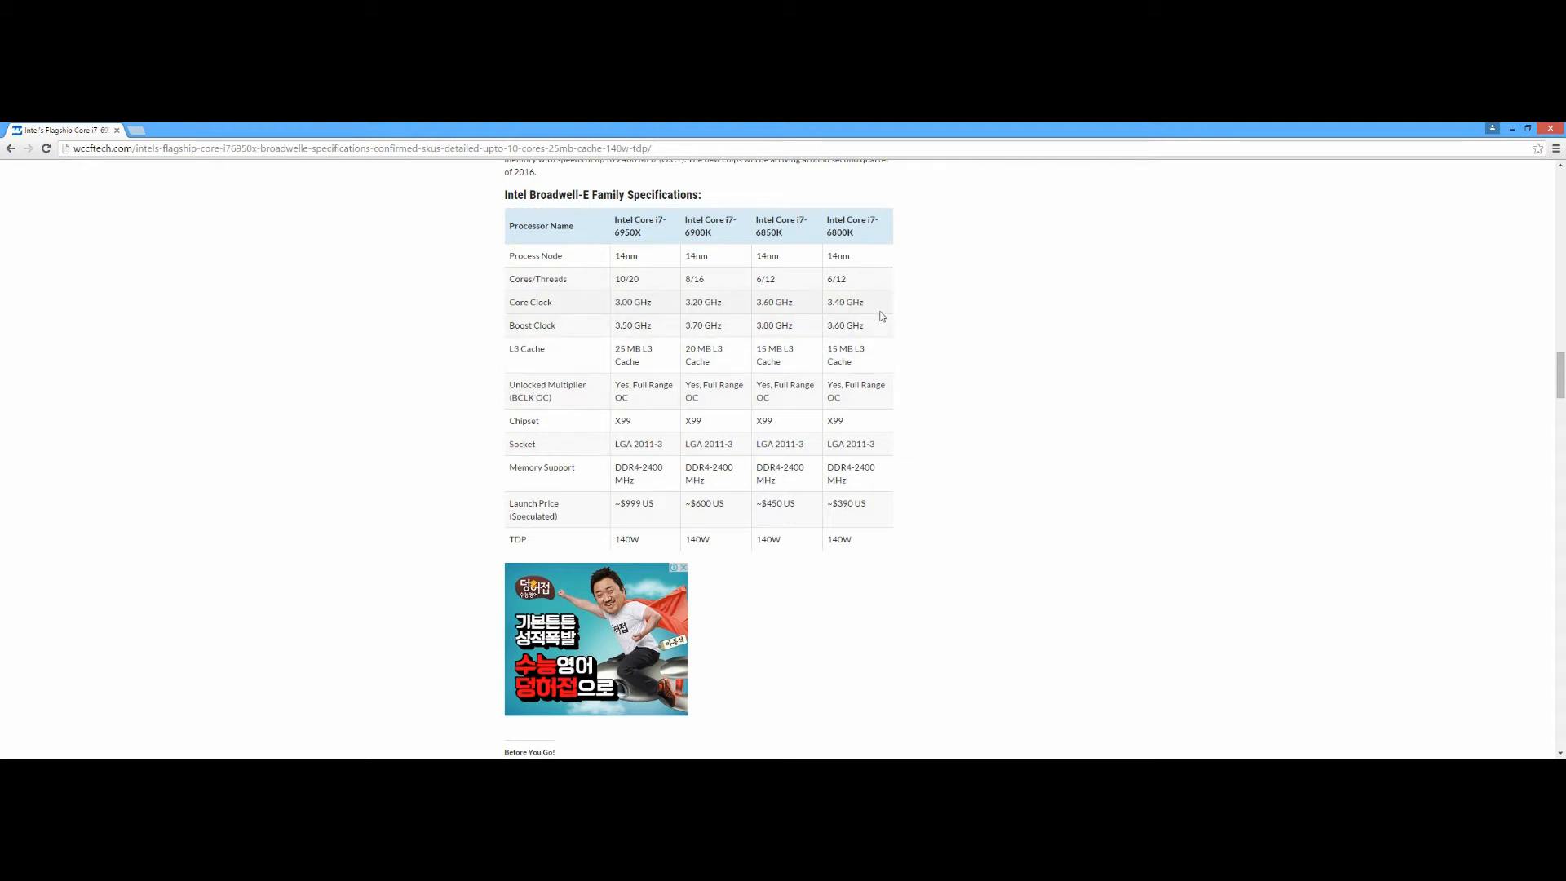
{"action": "mouse_move", "coordinate": [848, 300]}
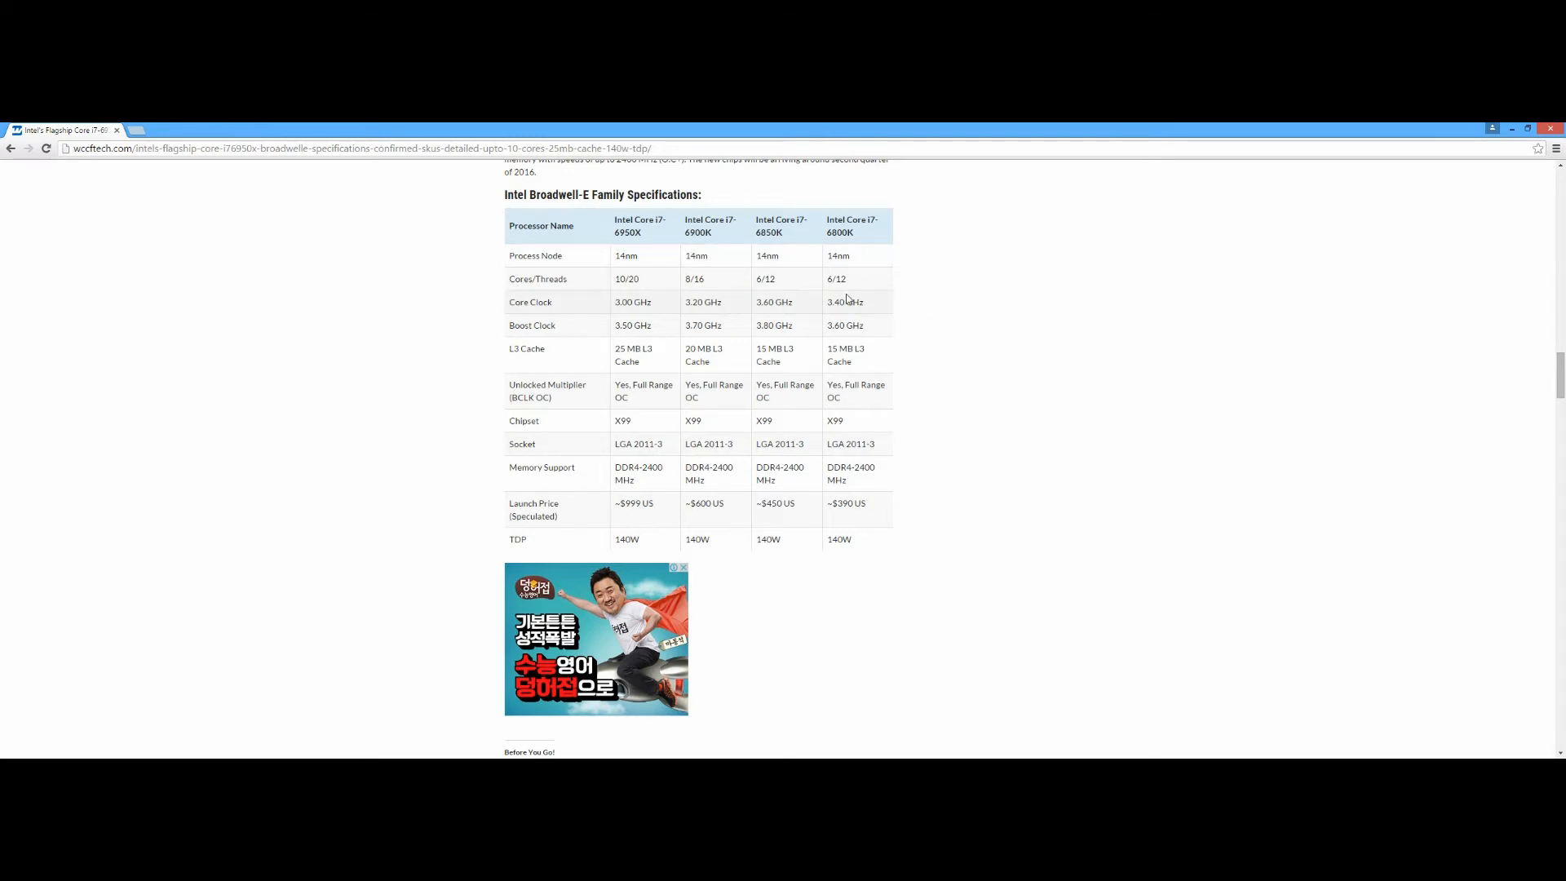
{"action": "mouse_move", "coordinate": [843, 280]}
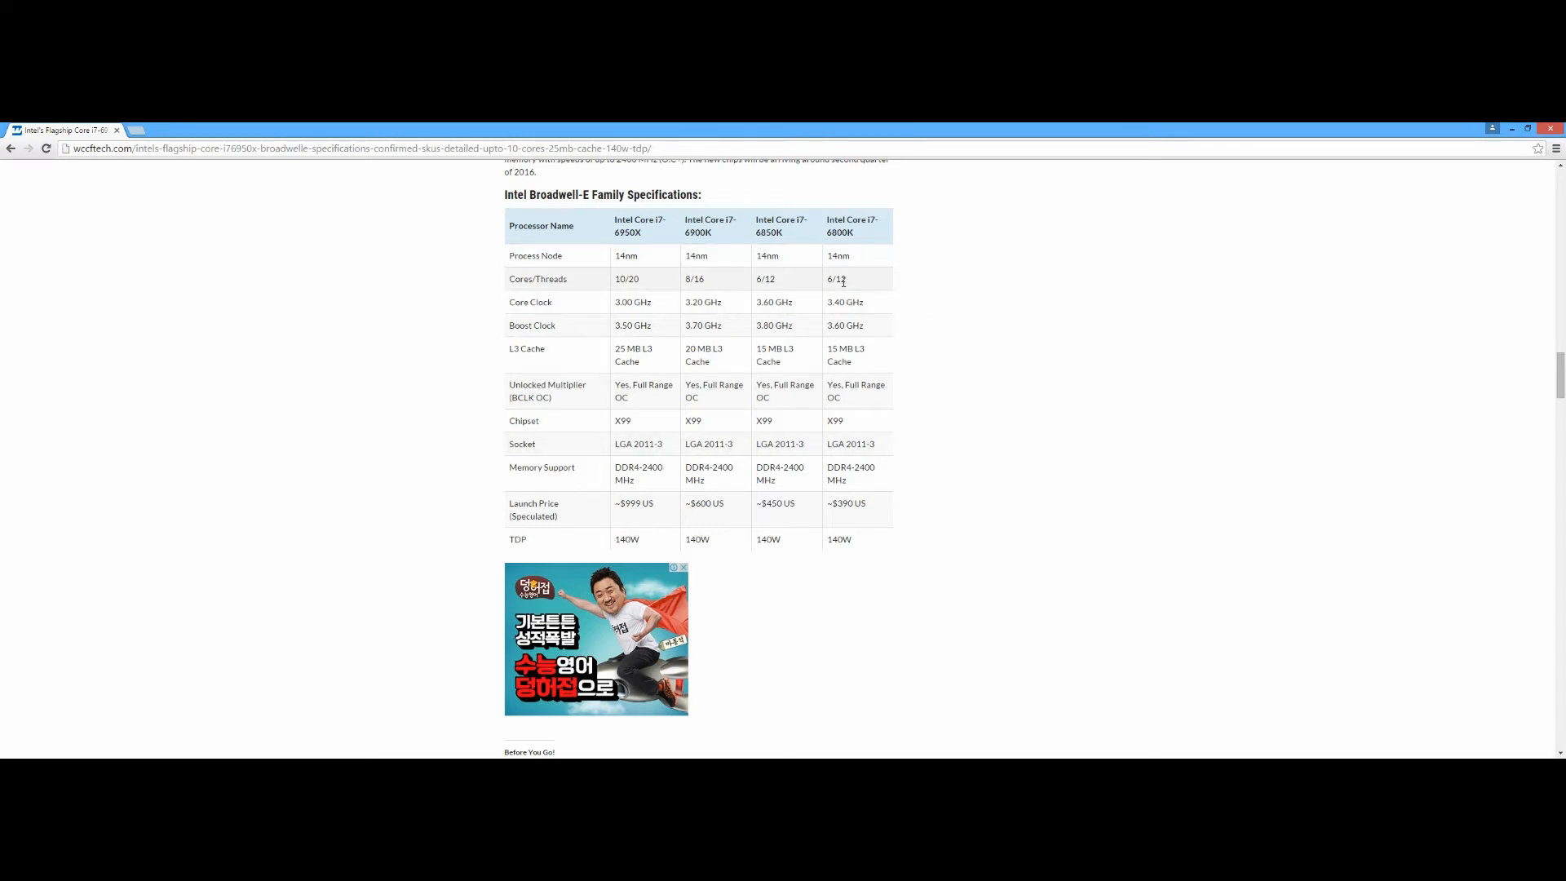
- Highlight the Core i7-6800K's 6/12 cores/threads value and keep it selected
{"action": "double_click", "coordinate": [830, 278]}
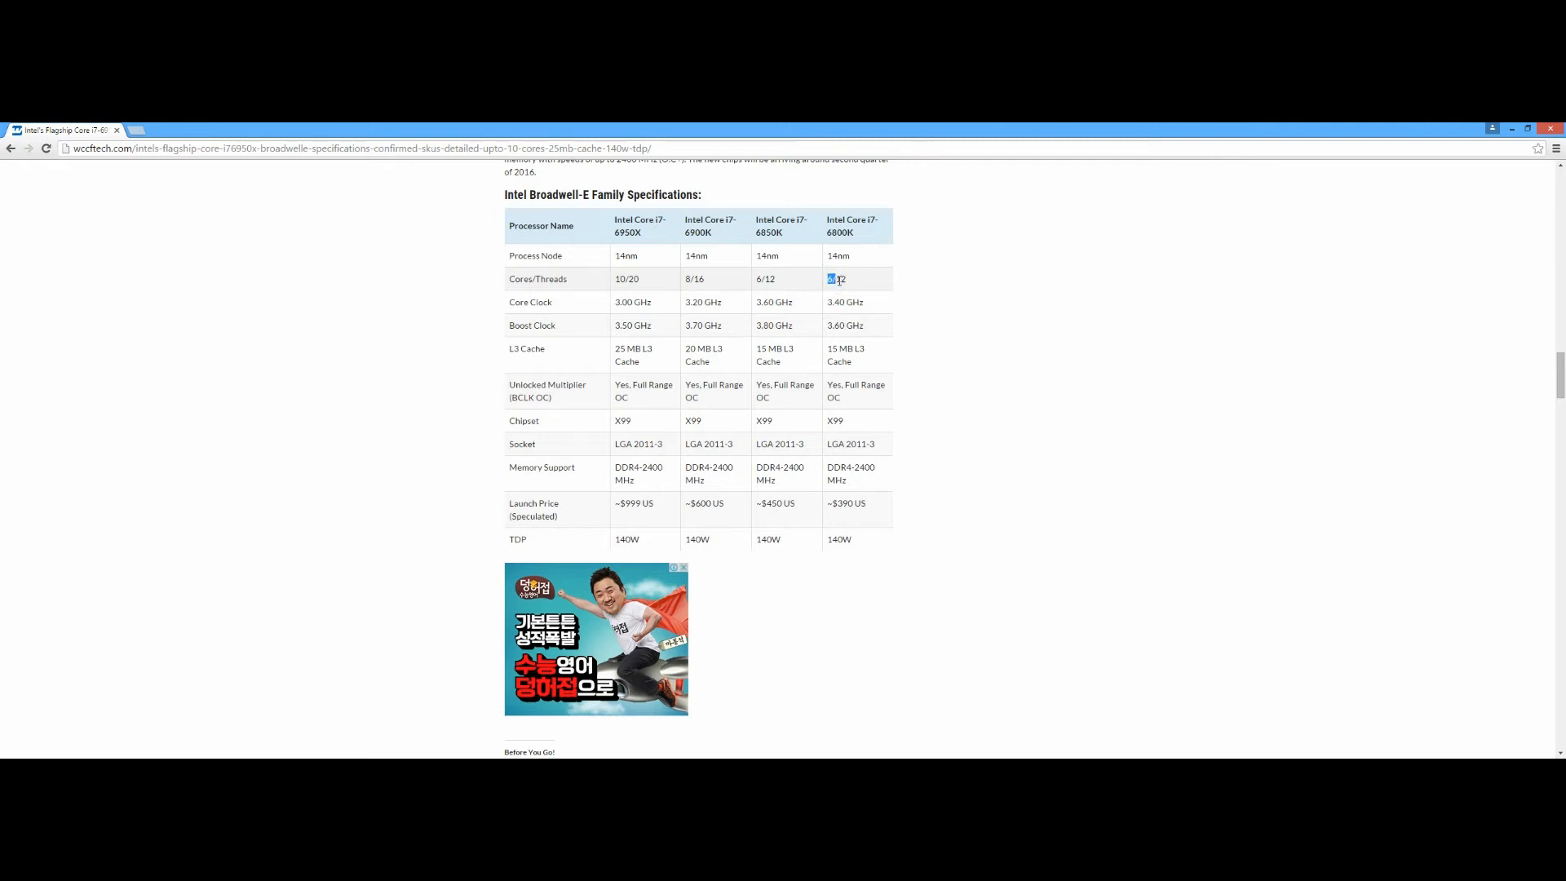
{"action": "double_click", "coordinate": [835, 279]}
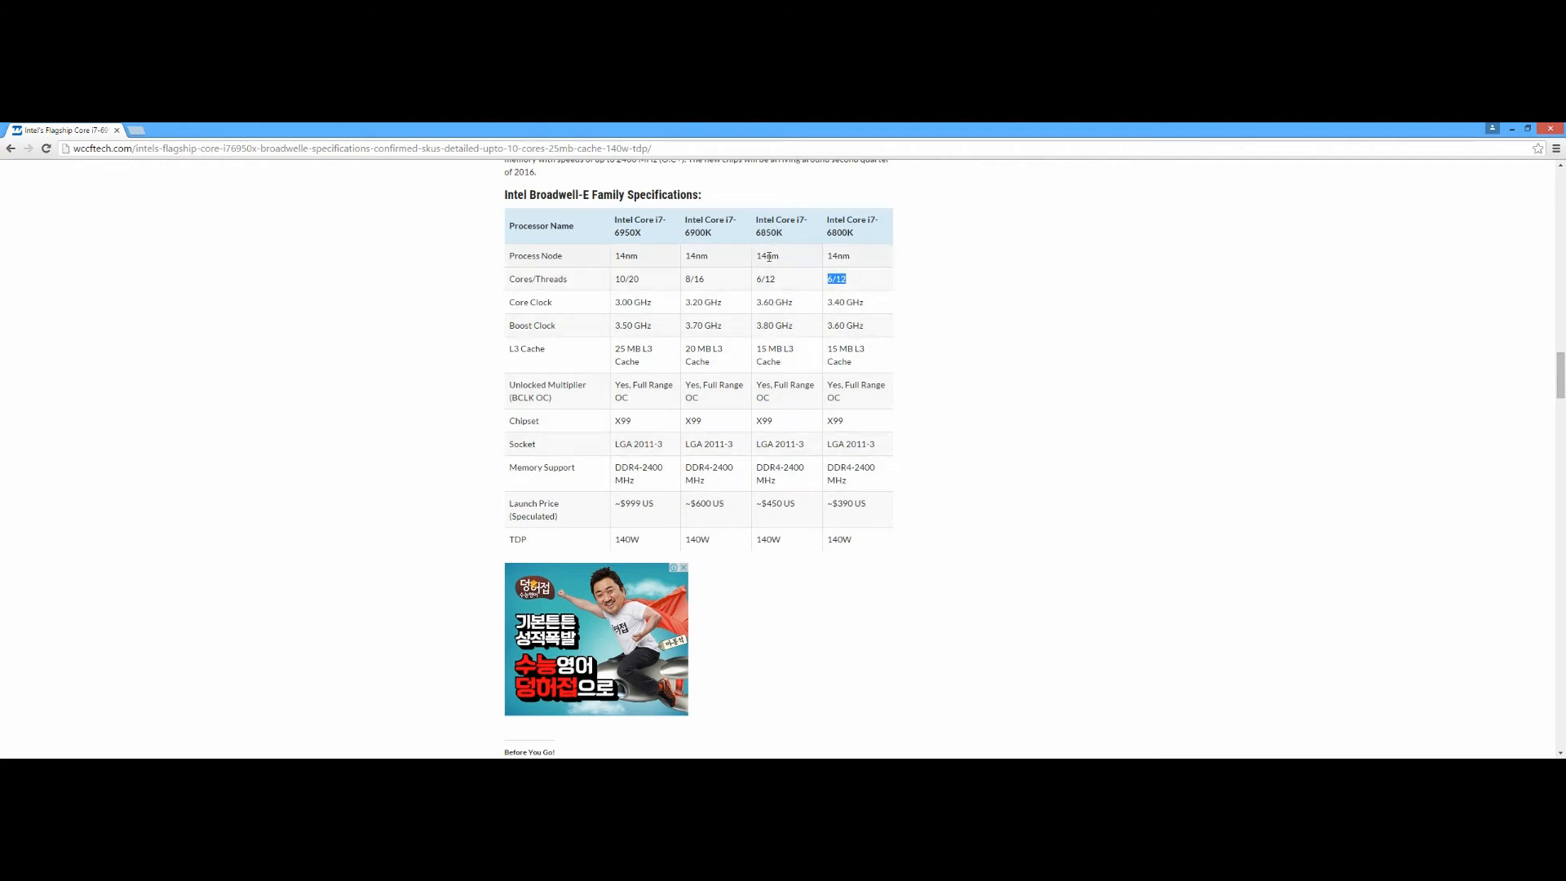
{"action": "mouse_move", "coordinate": [806, 476]}
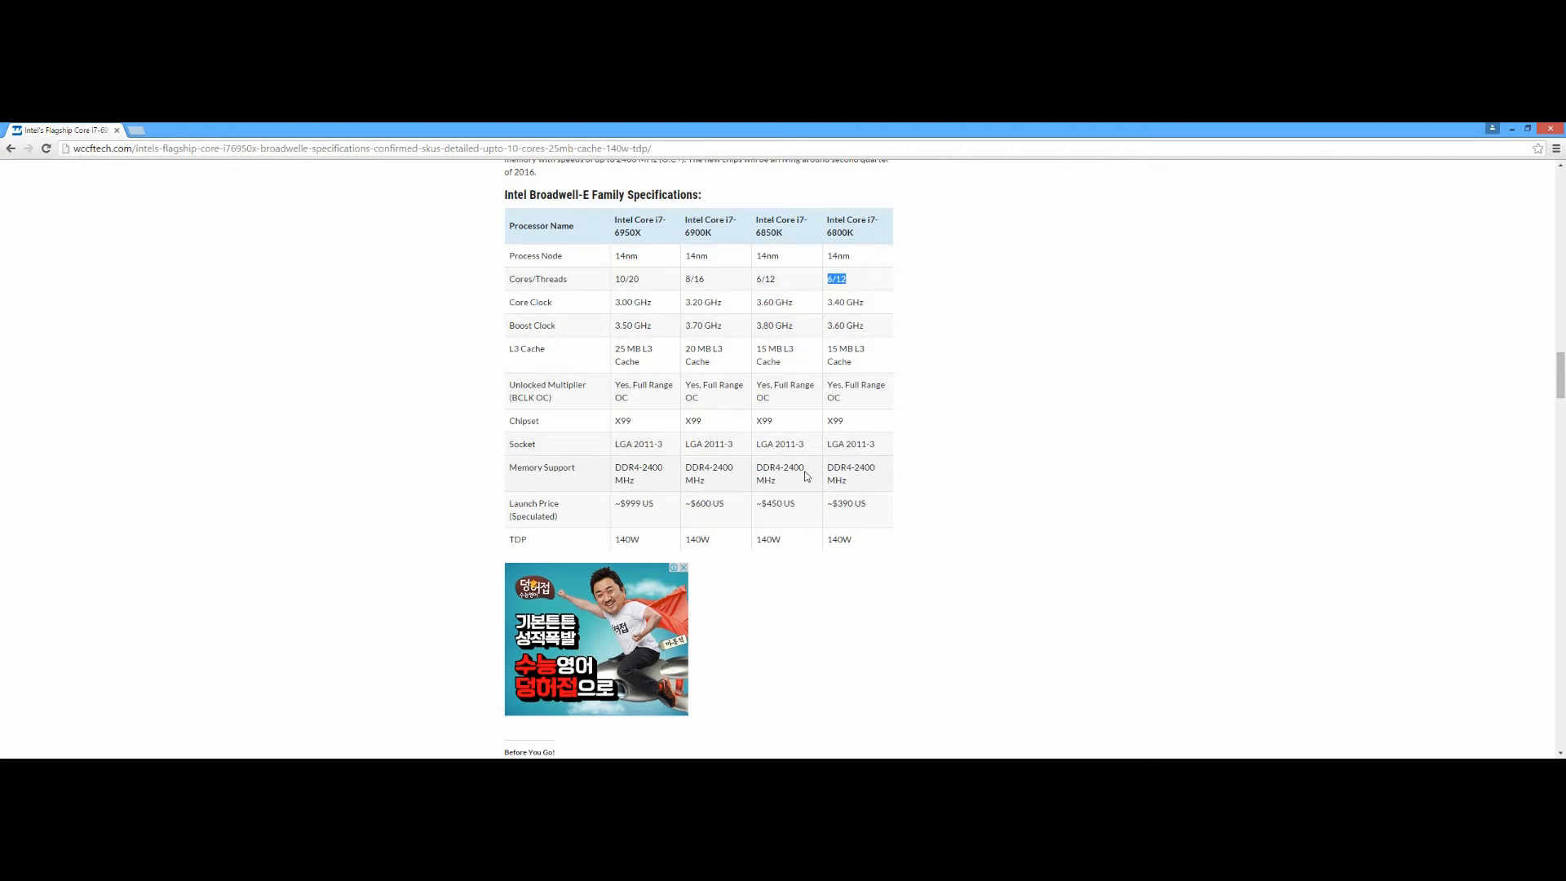
{"action": "mouse_move", "coordinate": [745, 346]}
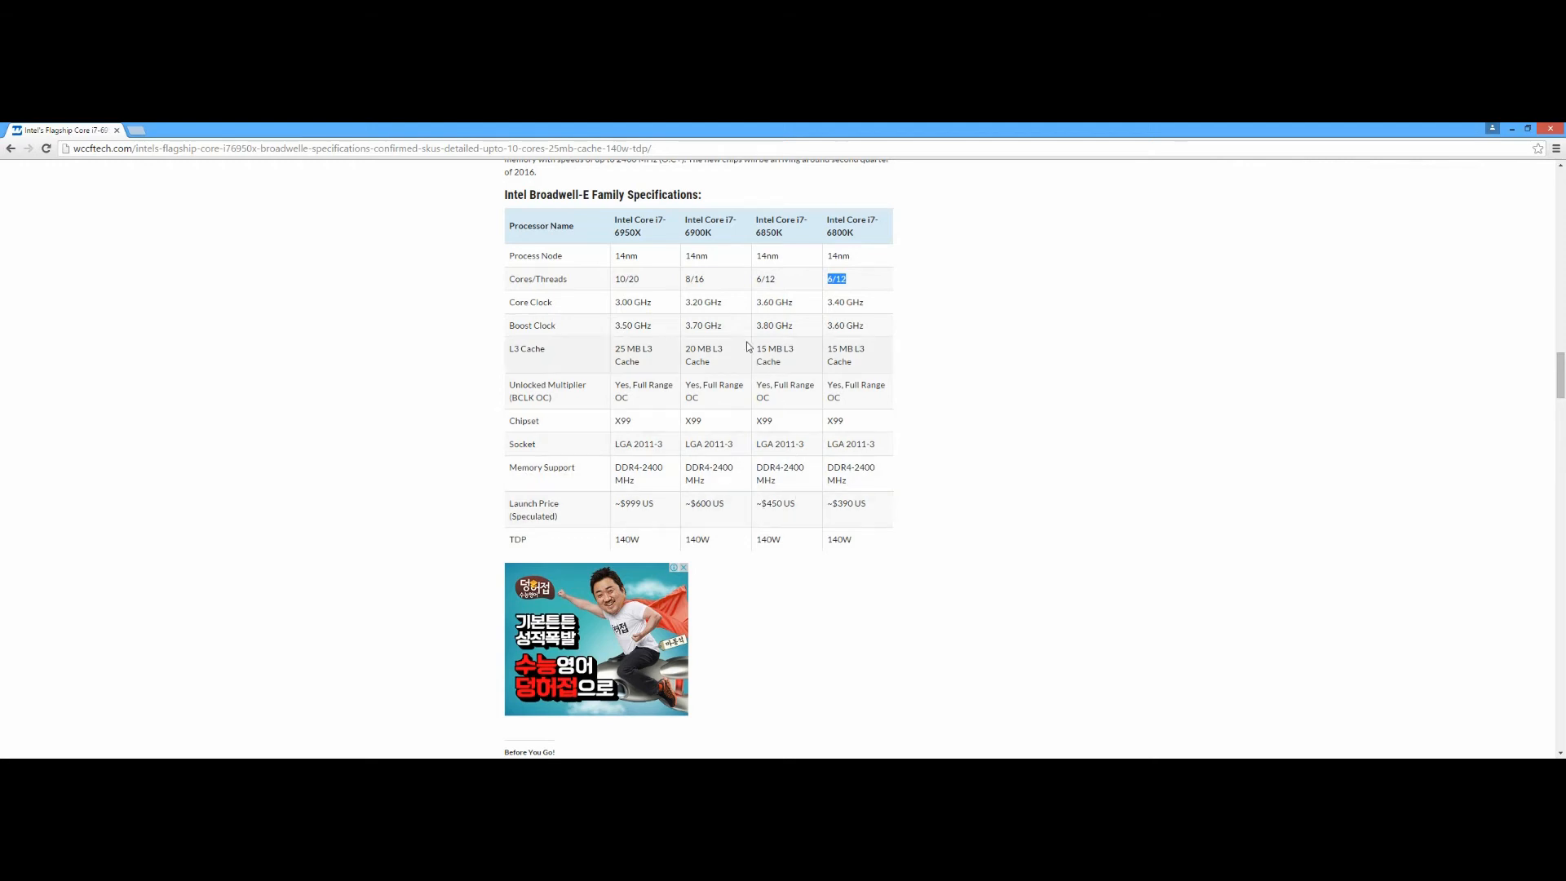
{"action": "mouse_move", "coordinate": [659, 316]}
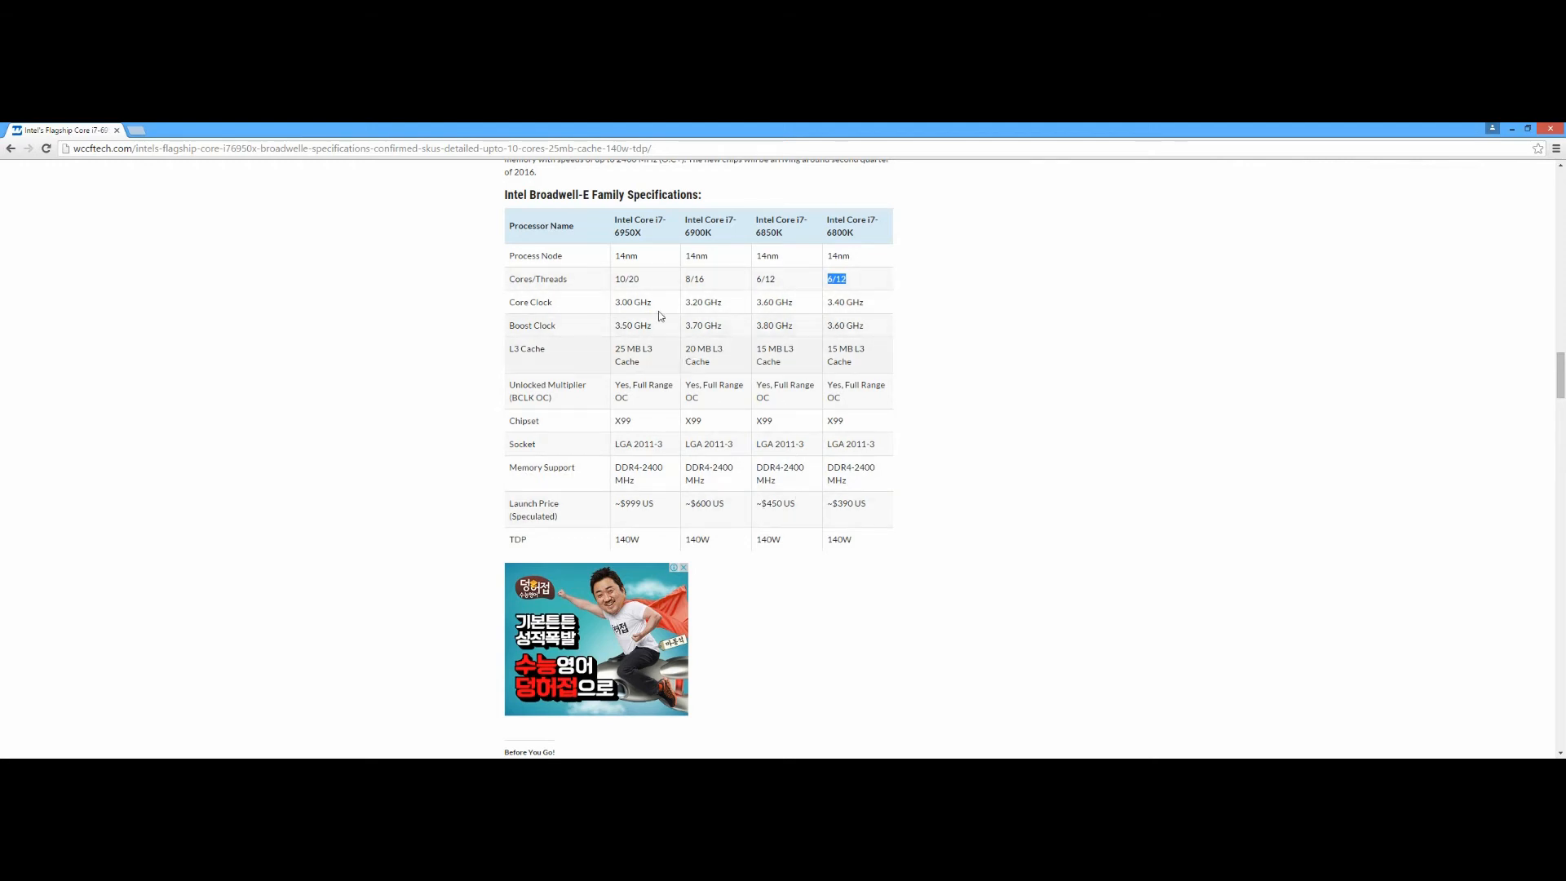
{"action": "mouse_move", "coordinate": [647, 302]}
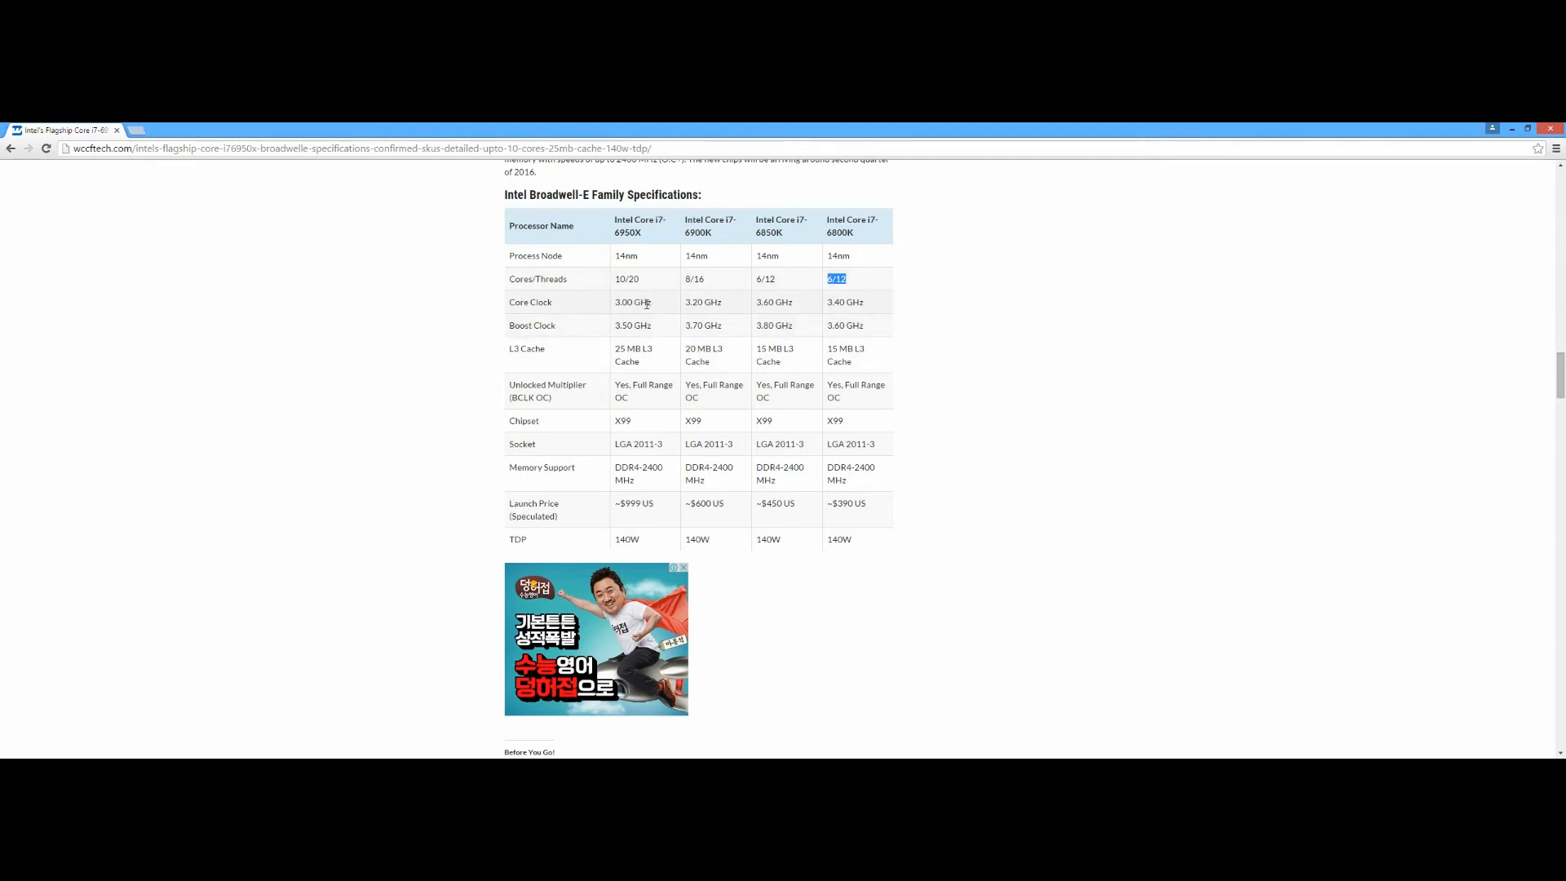
{"action": "mouse_move", "coordinate": [667, 430]}
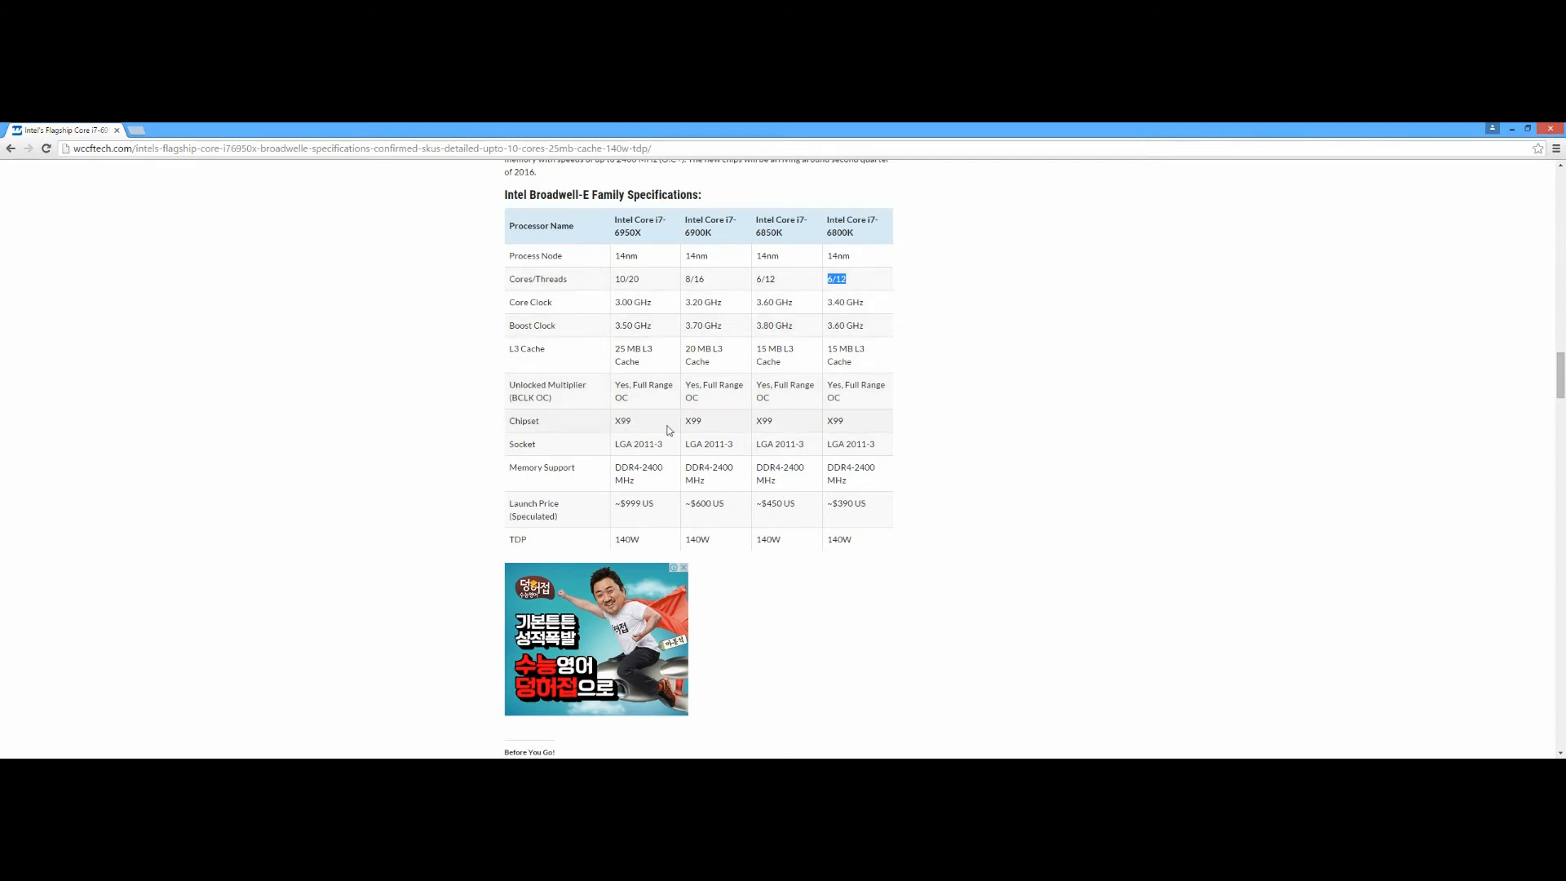